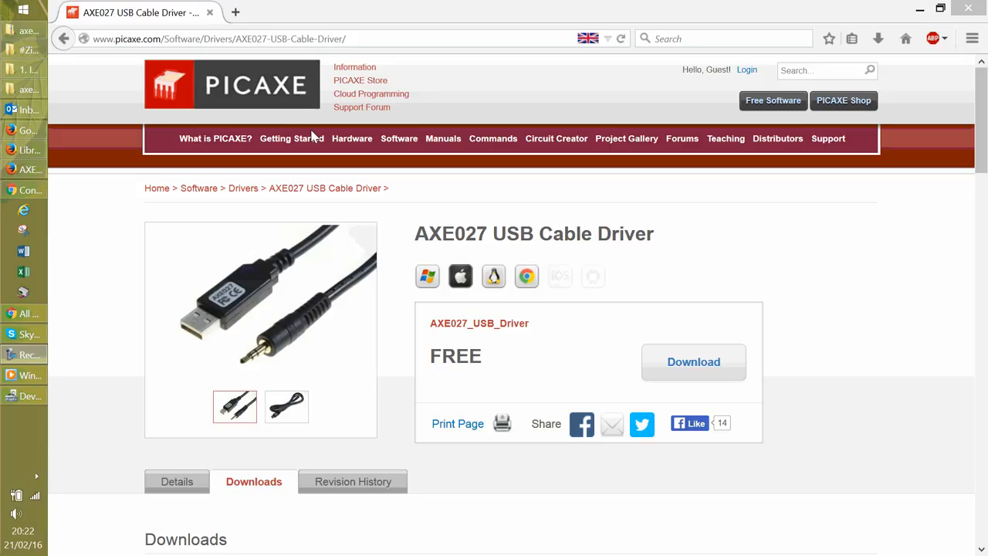
{"action": "mouse_move", "coordinate": [296, 250]}
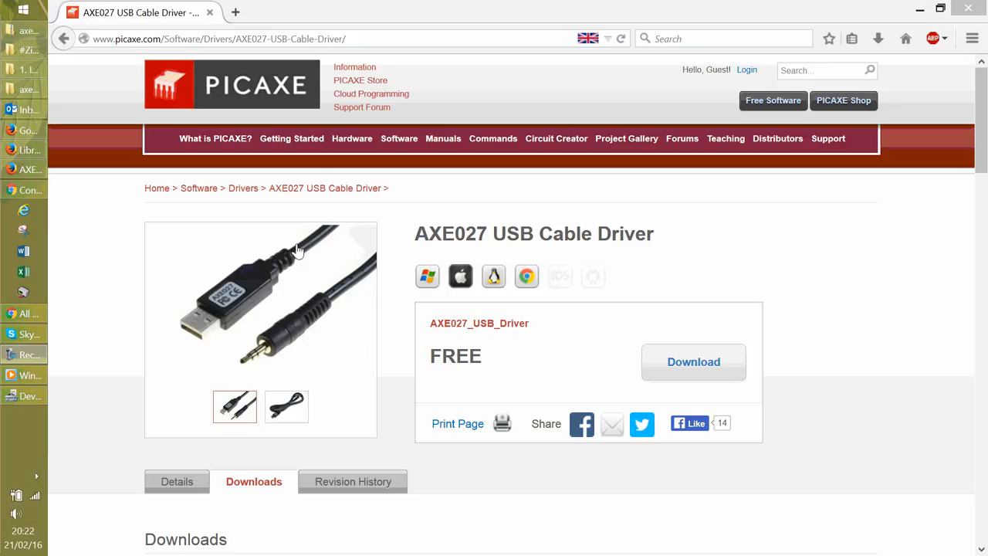
{"action": "mouse_move", "coordinate": [309, 260]}
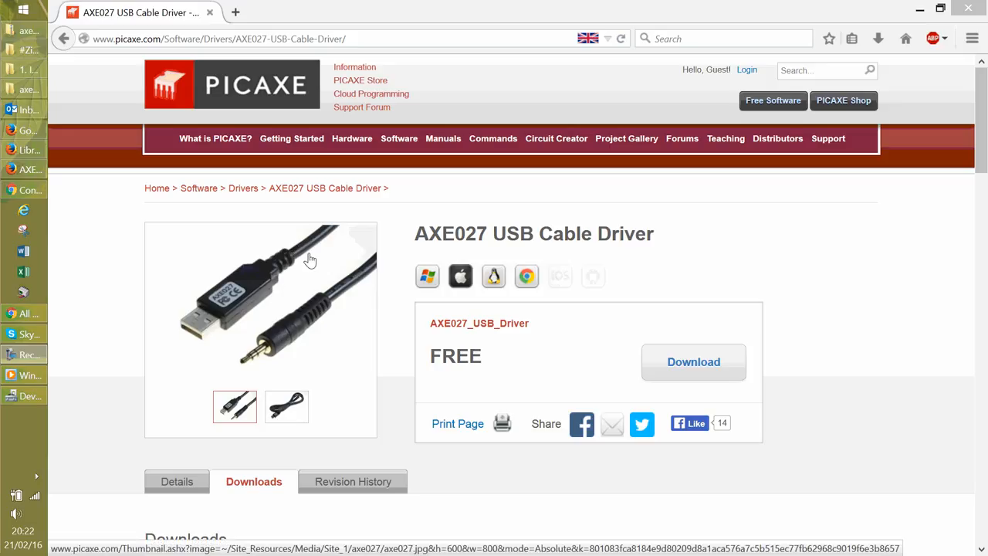
{"action": "mouse_move", "coordinate": [284, 210]}
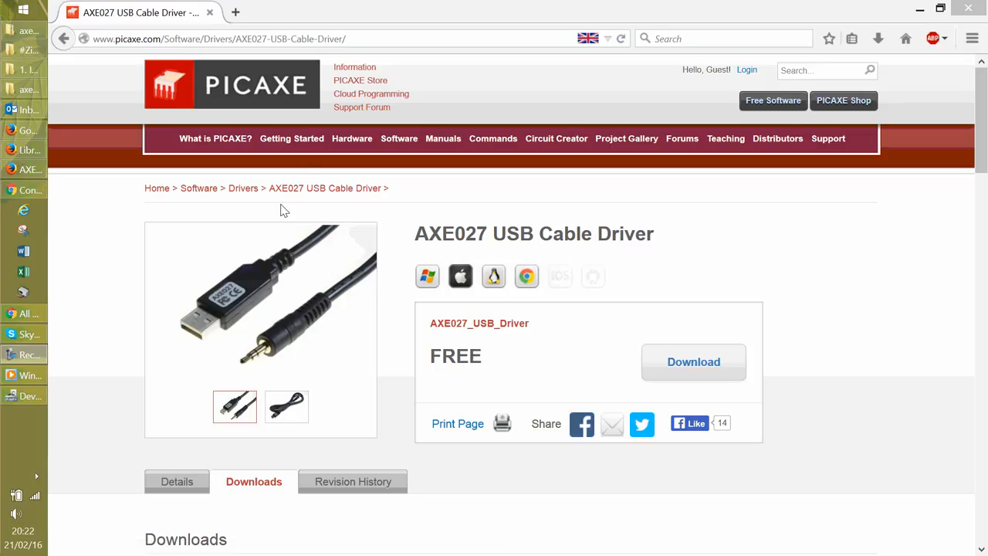
- Follow the 'Software' breadcrumb back from the AXE027 USB Cable Driver page
{"action": "left_click", "coordinate": [198, 189]}
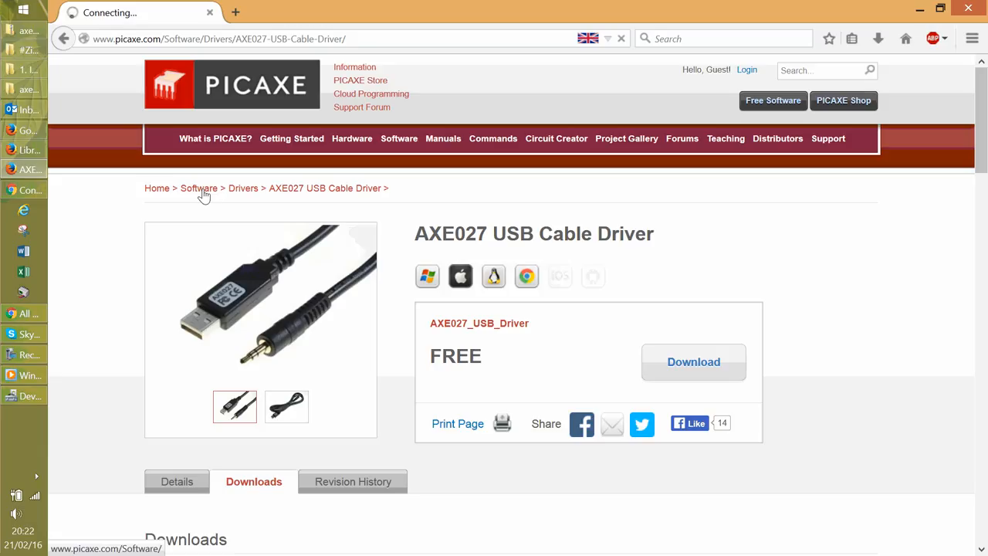
- Scroll the Software index past PICAXE Editor 6, Blockly and AXEpad to Programming Editor 5
{"action": "left_click", "coordinate": [198, 188]}
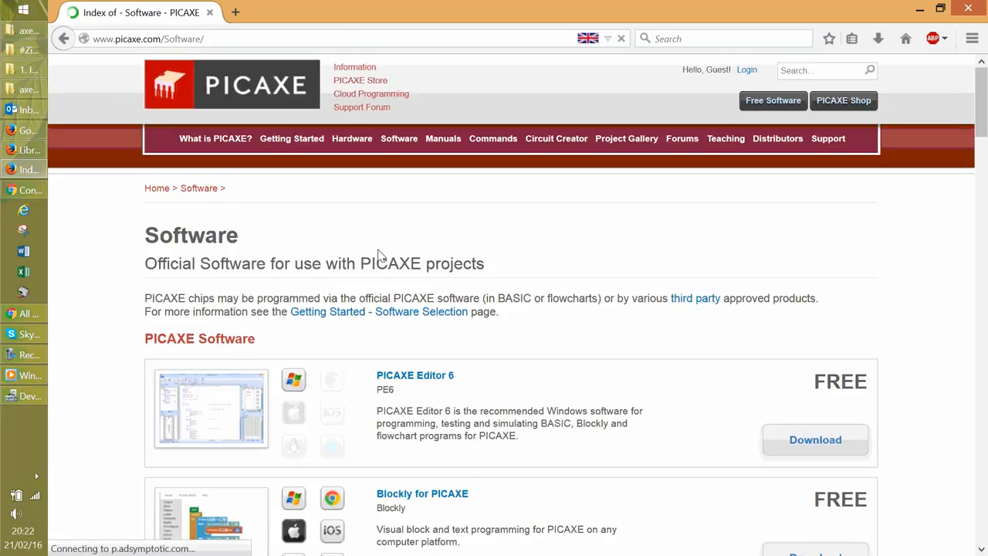
{"action": "scroll", "scroll_direction": "down", "scroll_amount": 3}
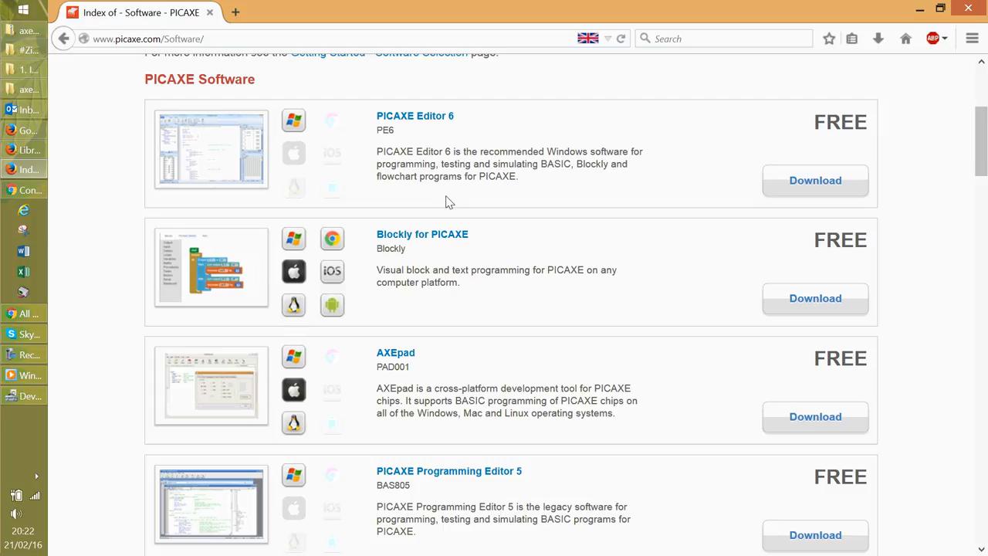
{"action": "mouse_move", "coordinate": [414, 116]}
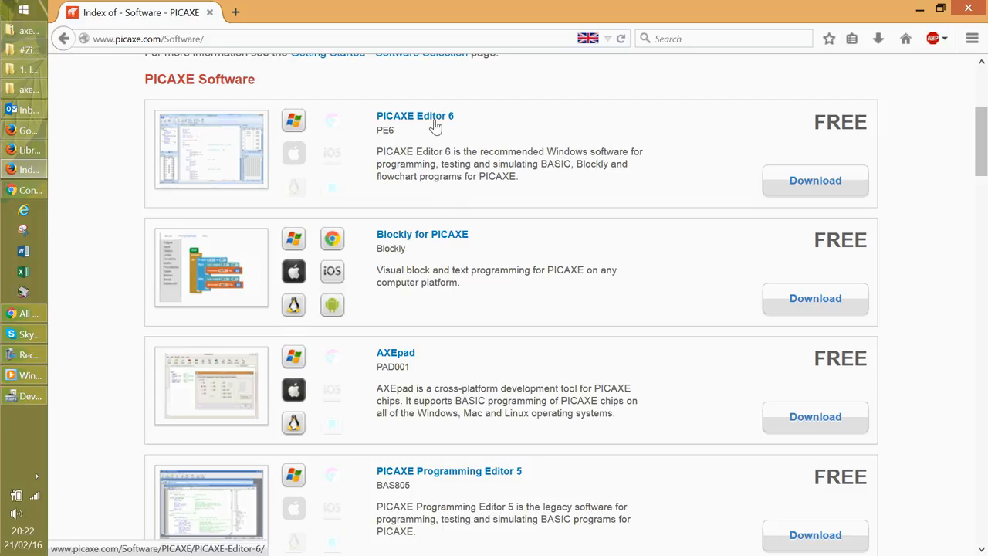
{"action": "mouse_move", "coordinate": [473, 309]}
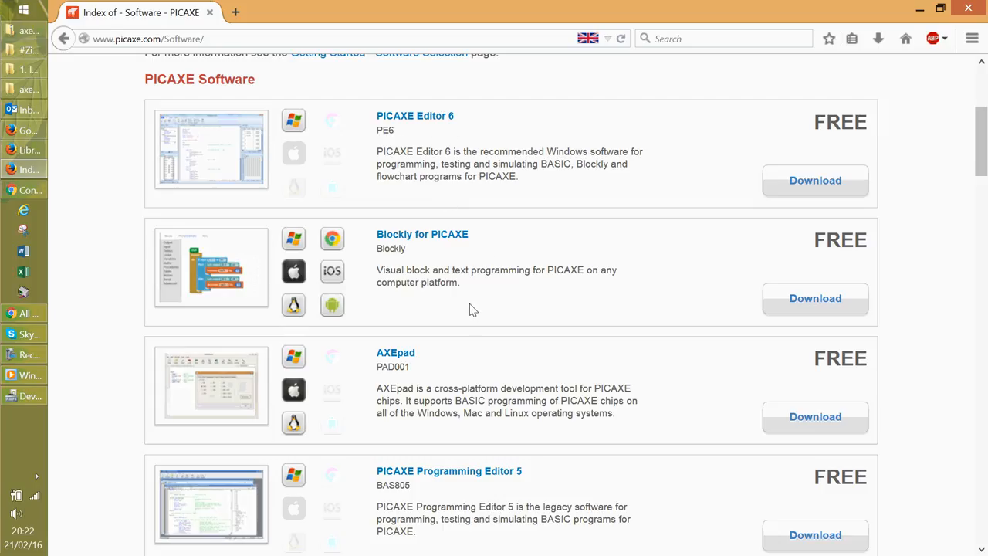
{"action": "scroll", "scroll_direction": "down", "scroll_amount": 3}
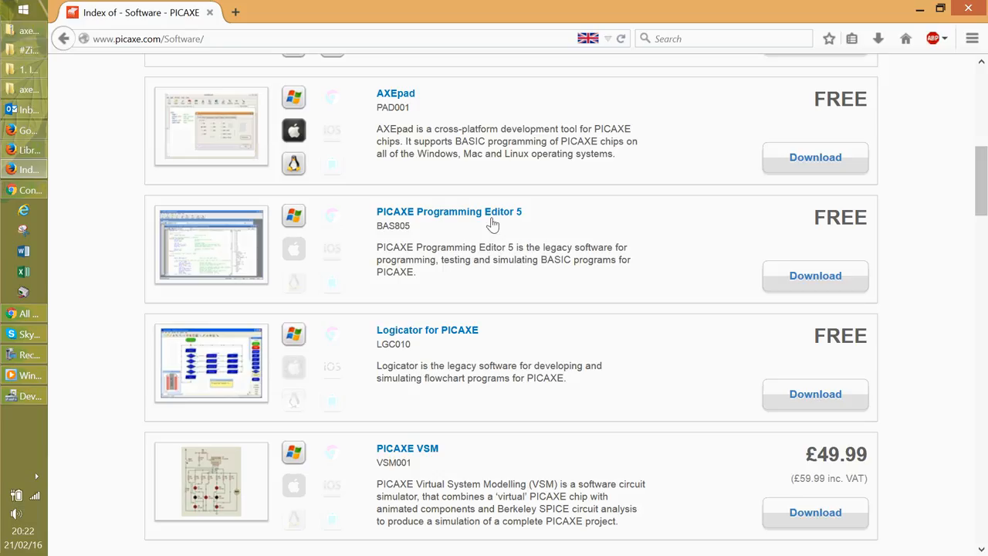
{"action": "mouse_move", "coordinate": [497, 216]}
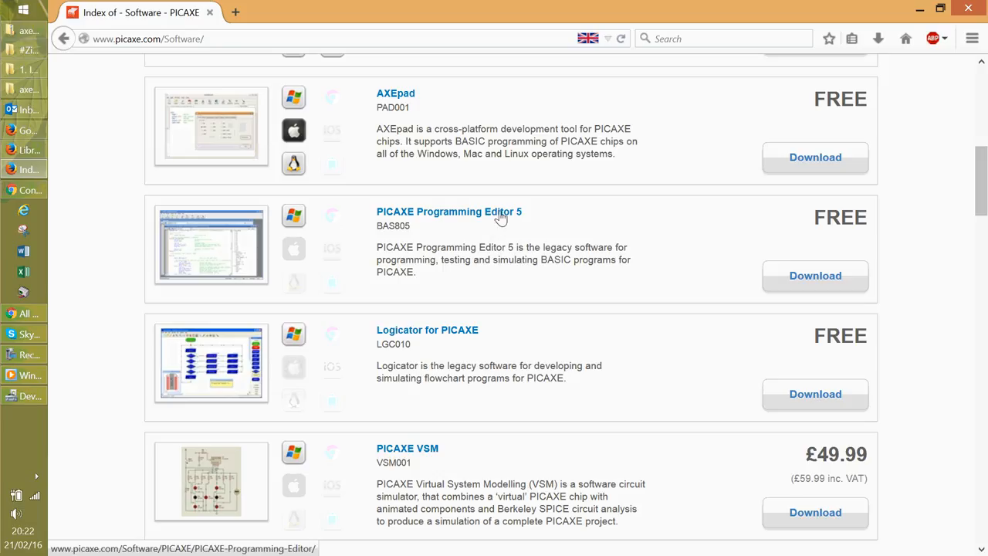
- Open the PICAXE Programming Editor 5 page and scroll to its Downloads tab section
{"action": "left_click", "coordinate": [815, 275]}
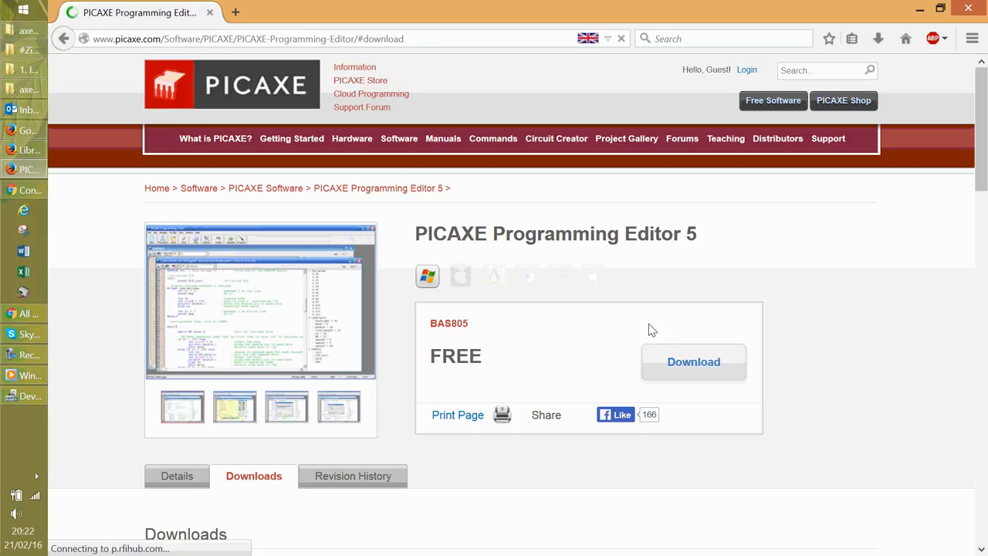
{"action": "scroll", "scroll_direction": "down", "scroll_amount": 3}
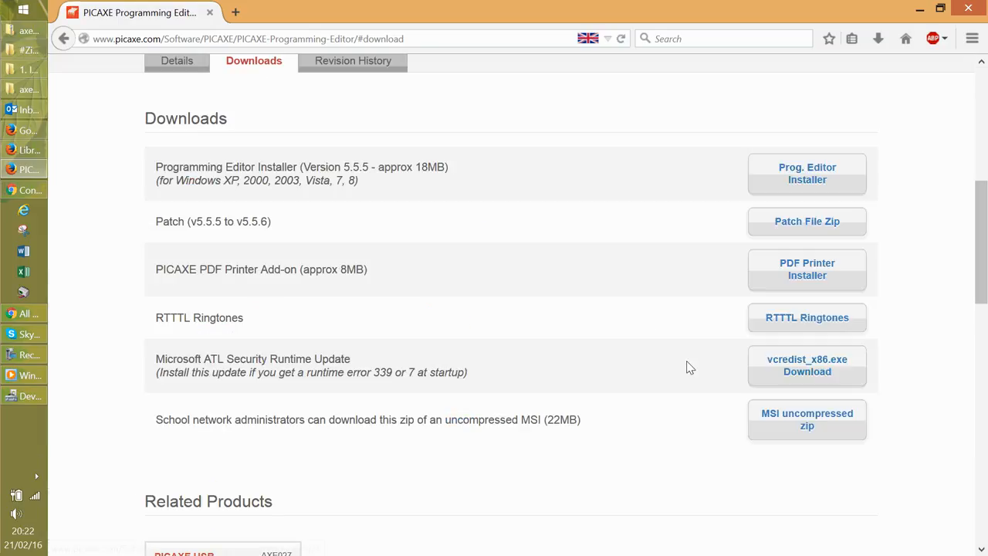
{"action": "mouse_move", "coordinate": [686, 256]}
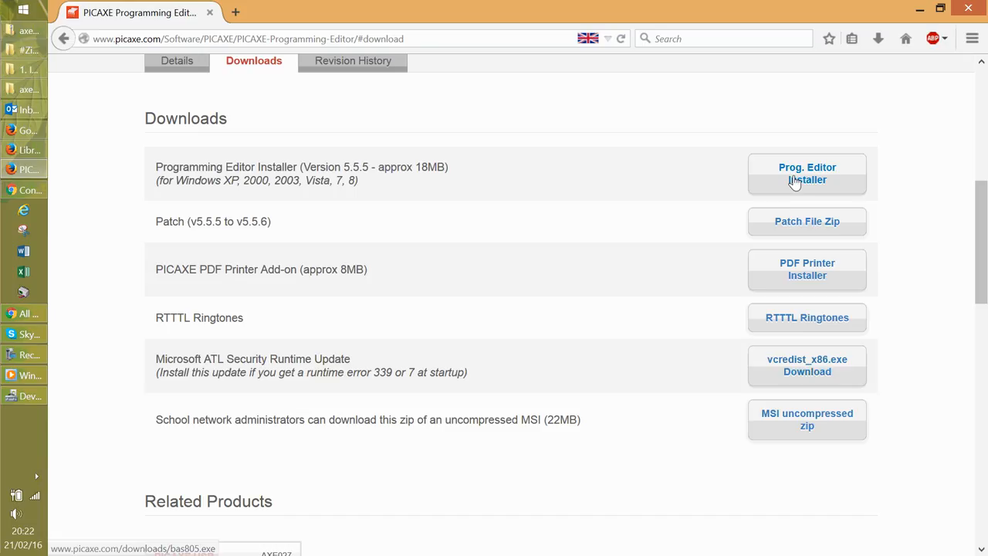
{"action": "mouse_move", "coordinate": [197, 170]}
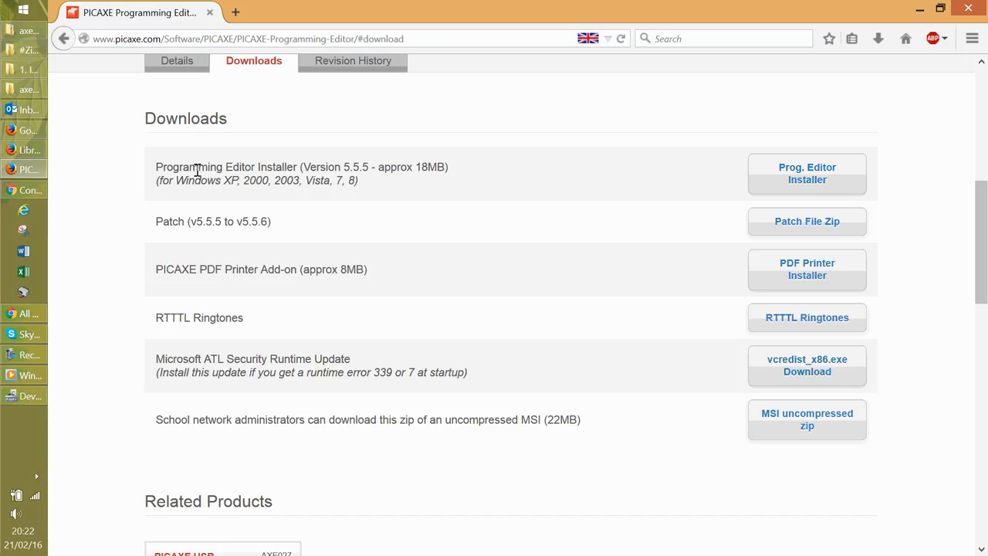
{"action": "mouse_move", "coordinate": [312, 168]}
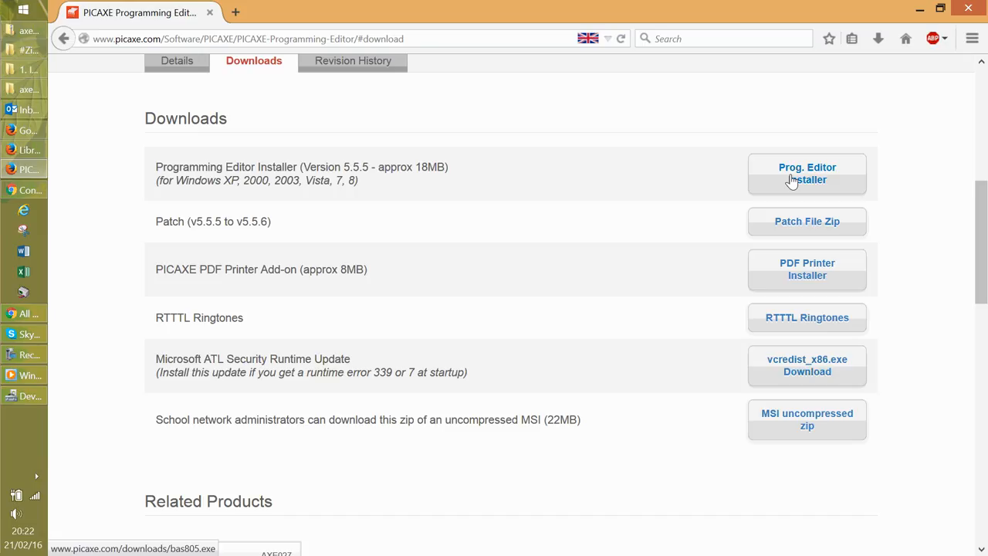
{"action": "mouse_move", "coordinate": [791, 227]}
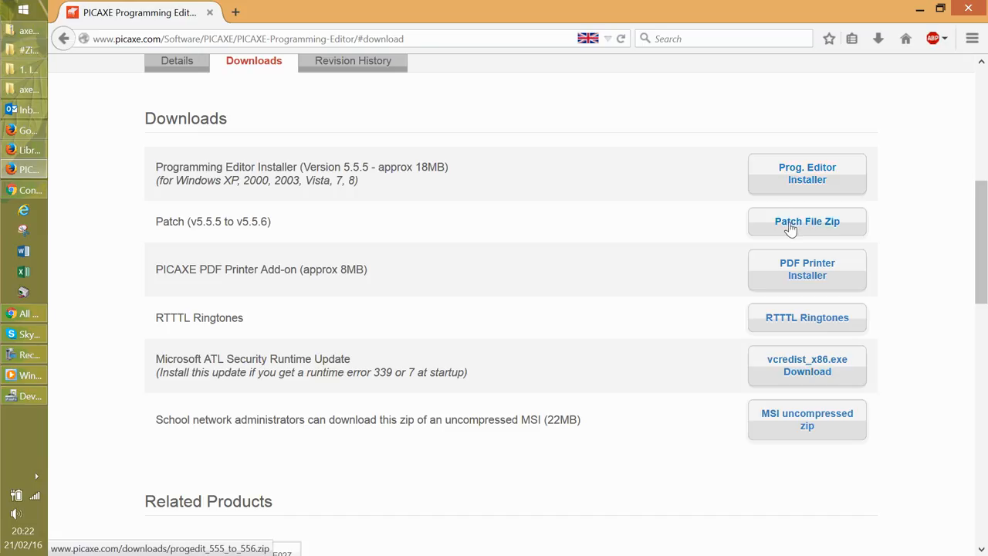
{"action": "mouse_move", "coordinate": [806, 173]}
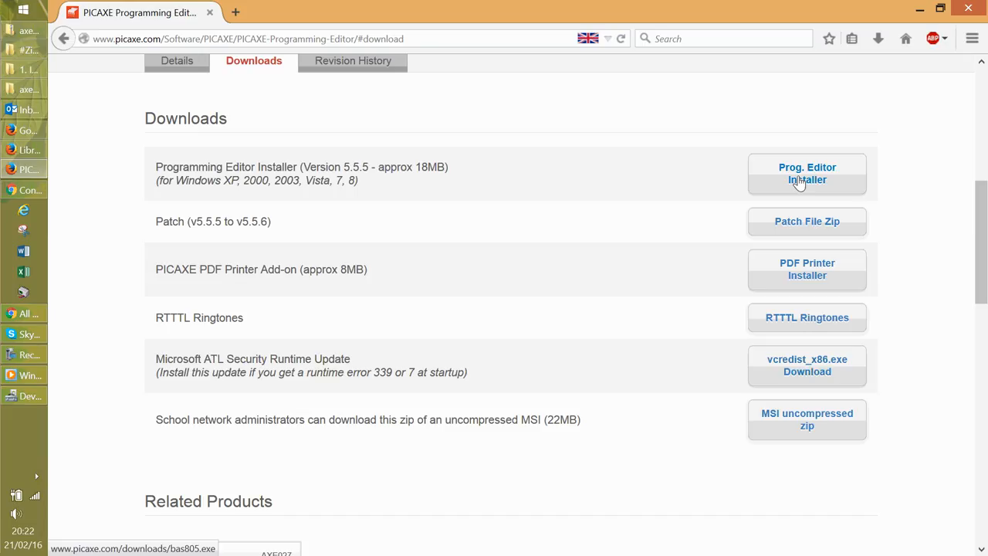
{"action": "right_click", "coordinate": [806, 173]}
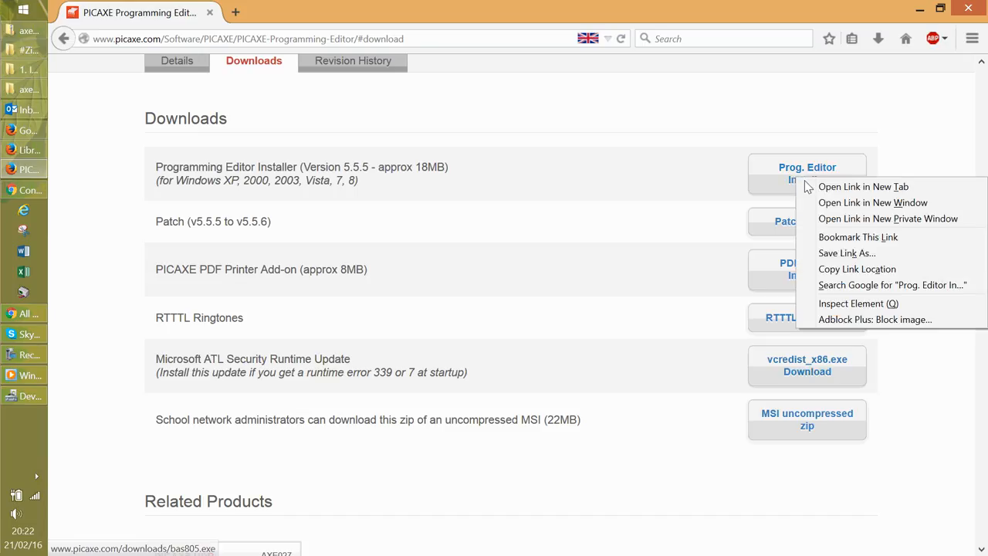
{"action": "left_click", "coordinate": [863, 185]}
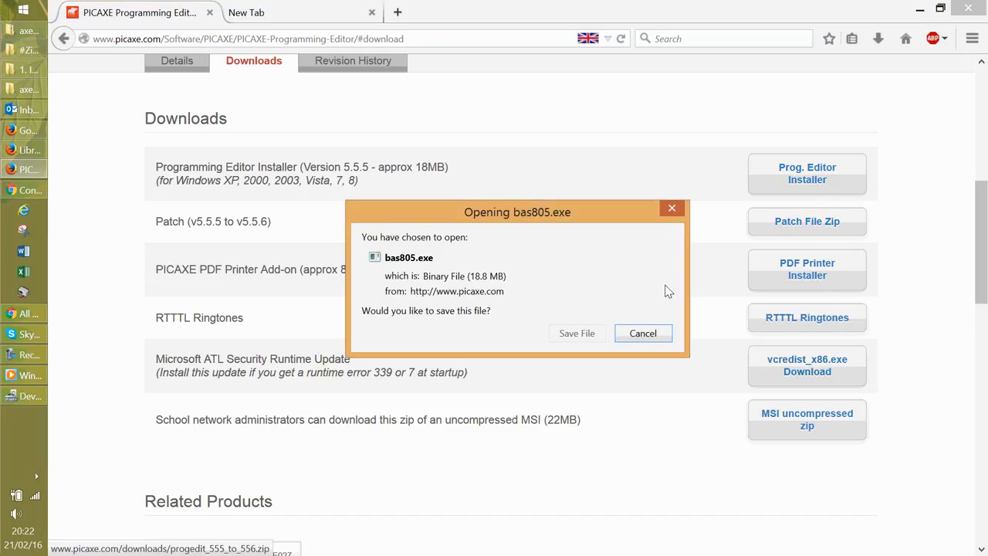
{"action": "left_click", "coordinate": [642, 334]}
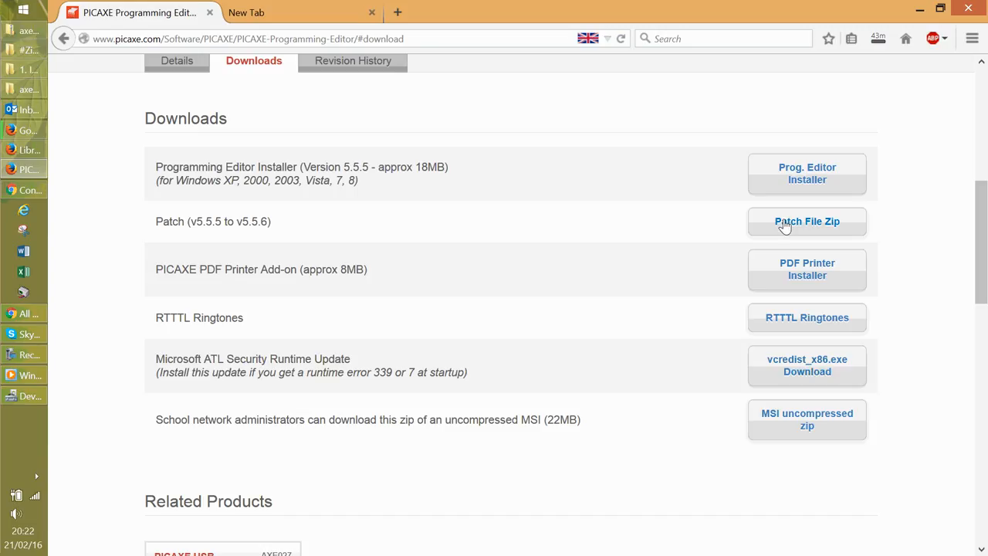
{"action": "left_click", "coordinate": [807, 222]}
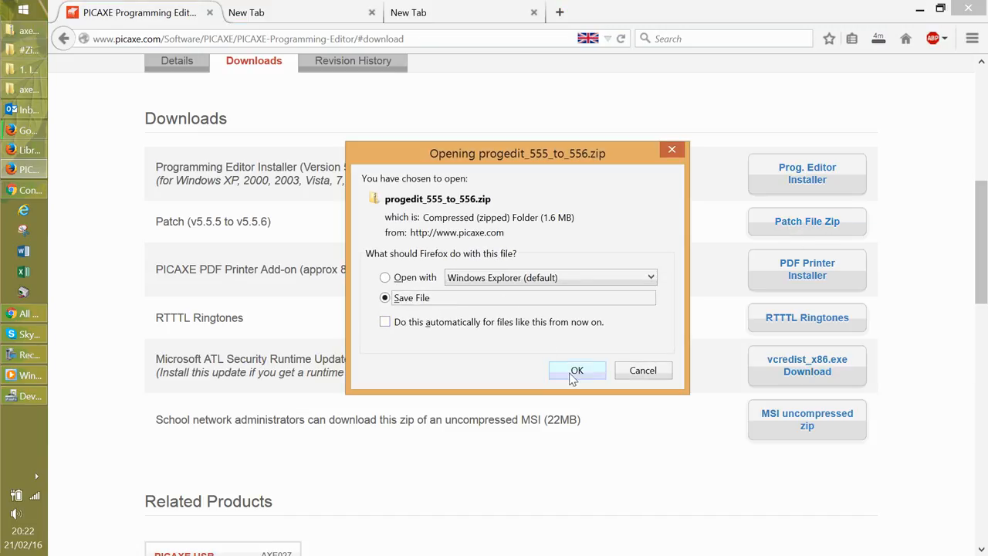
{"action": "left_click", "coordinate": [577, 371]}
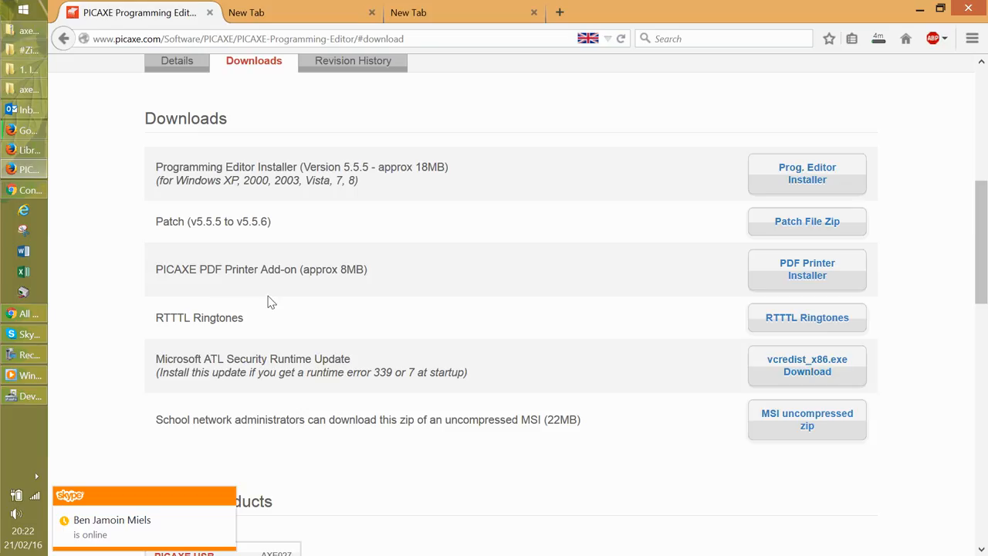
{"action": "mouse_move", "coordinate": [214, 330]}
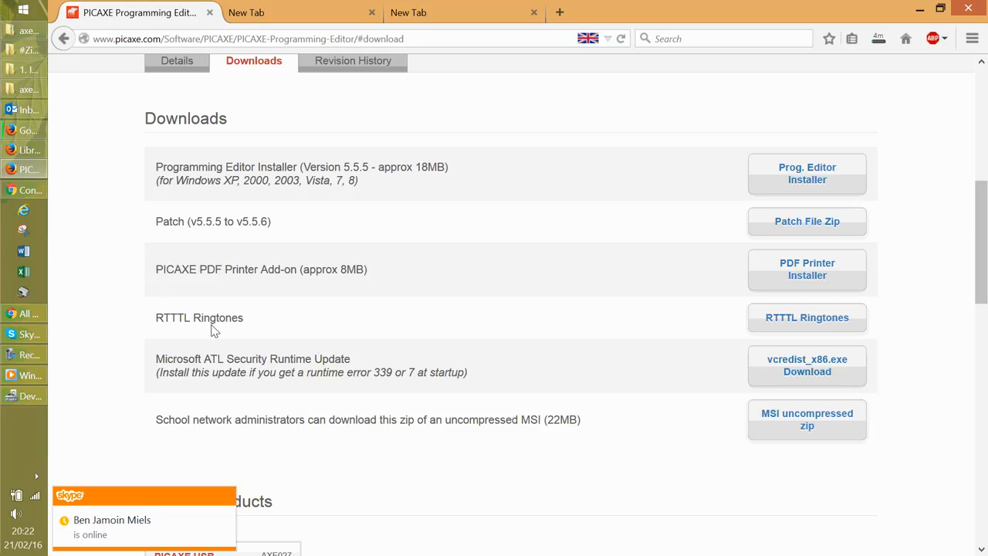
{"action": "mouse_move", "coordinate": [241, 335]}
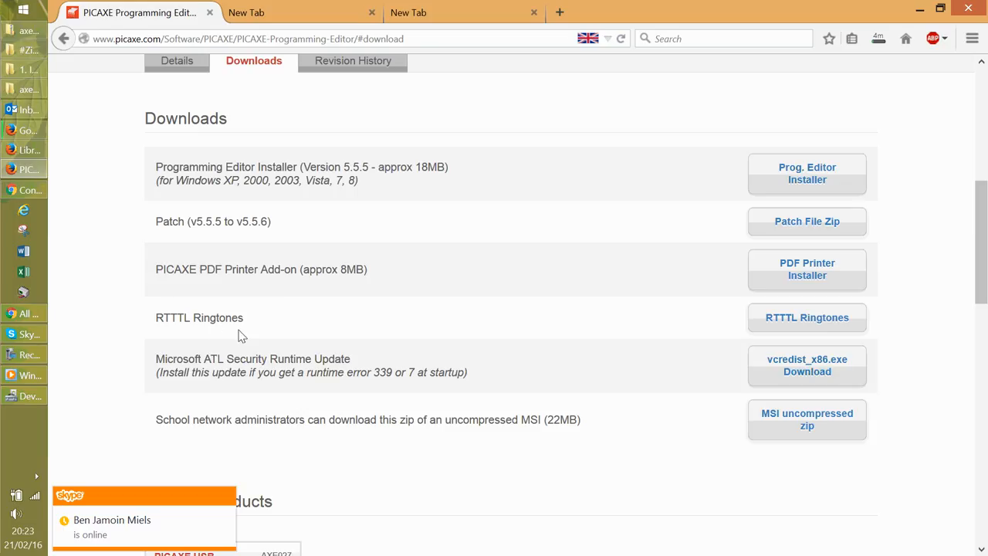
{"action": "mouse_move", "coordinate": [637, 406]}
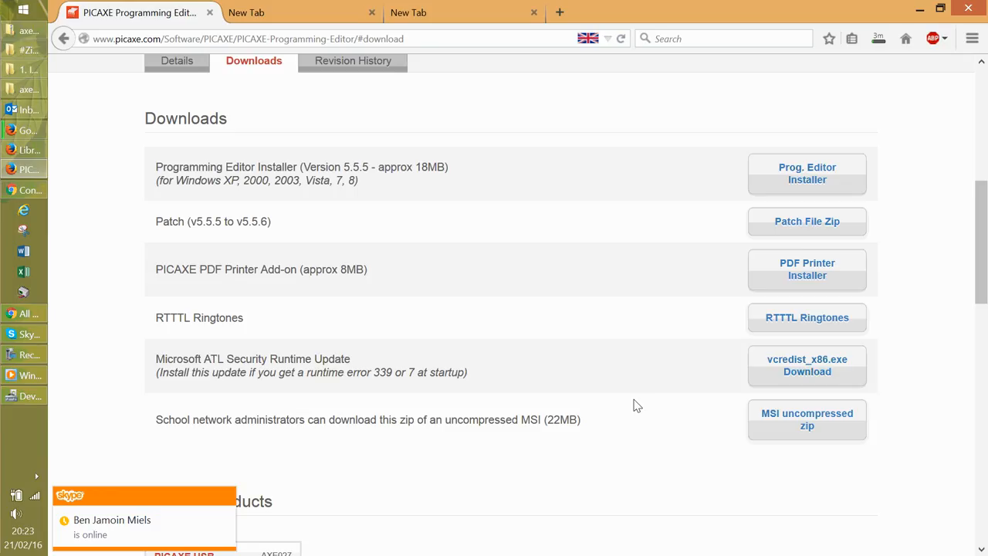
{"action": "mouse_move", "coordinate": [411, 417]}
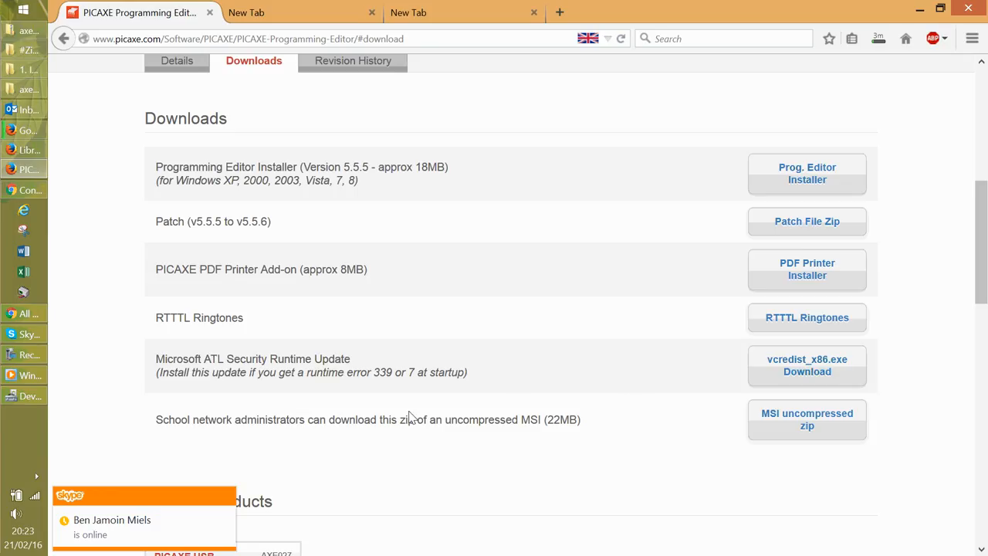
{"action": "mouse_move", "coordinate": [831, 447]}
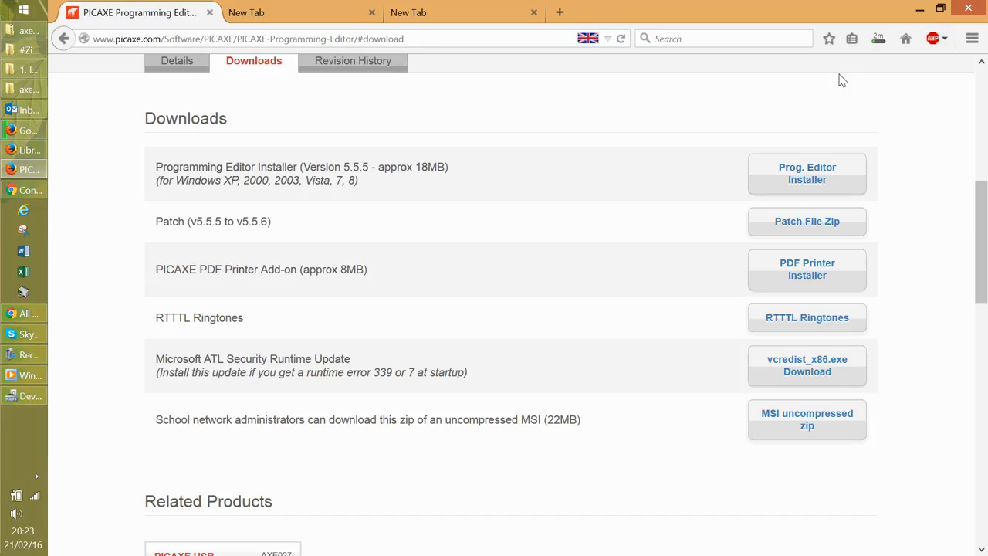
- Download the Prog. Editor Installer (bas805.exe) and show Firefox's recent downloads list
{"action": "left_click", "coordinate": [877, 37]}
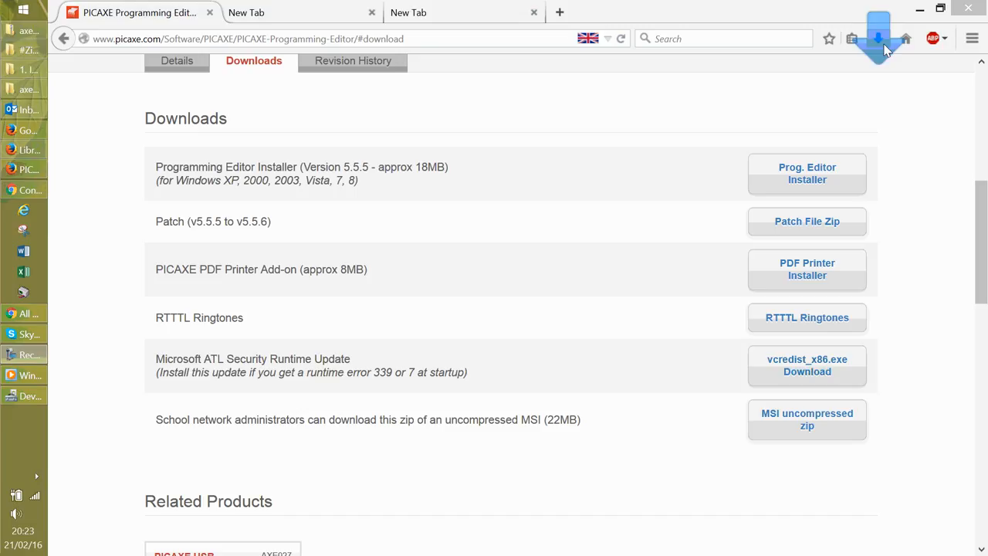
{"action": "left_click", "coordinate": [879, 39]}
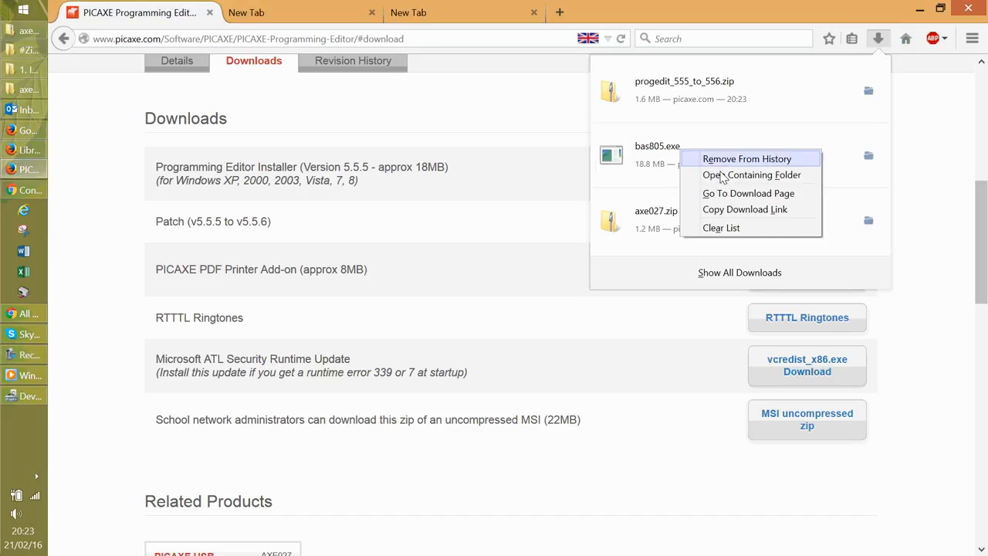
- Open the Downloads folder and run bas805.exe to start the InstallShield Wizard
{"action": "left_click", "coordinate": [752, 174]}
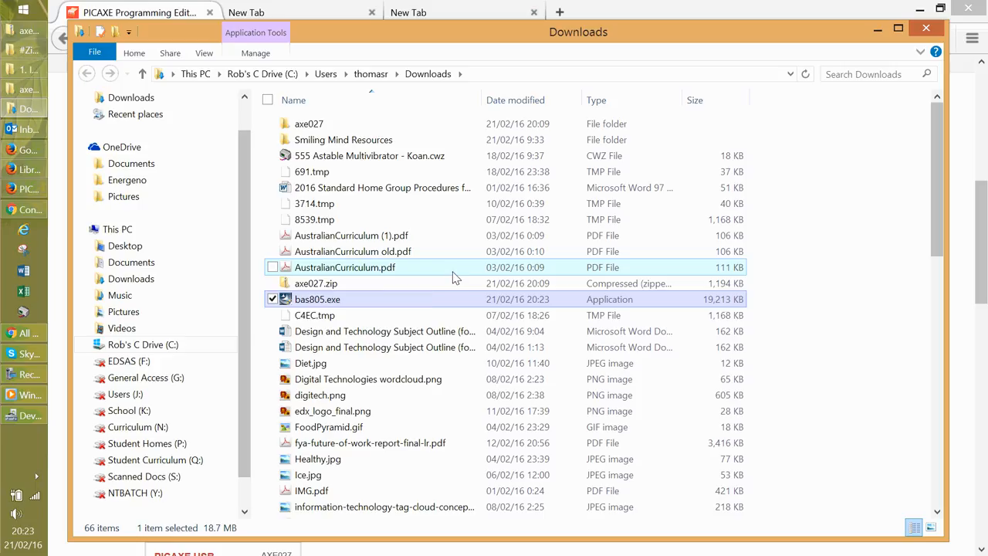
{"action": "mouse_move", "coordinate": [319, 299]}
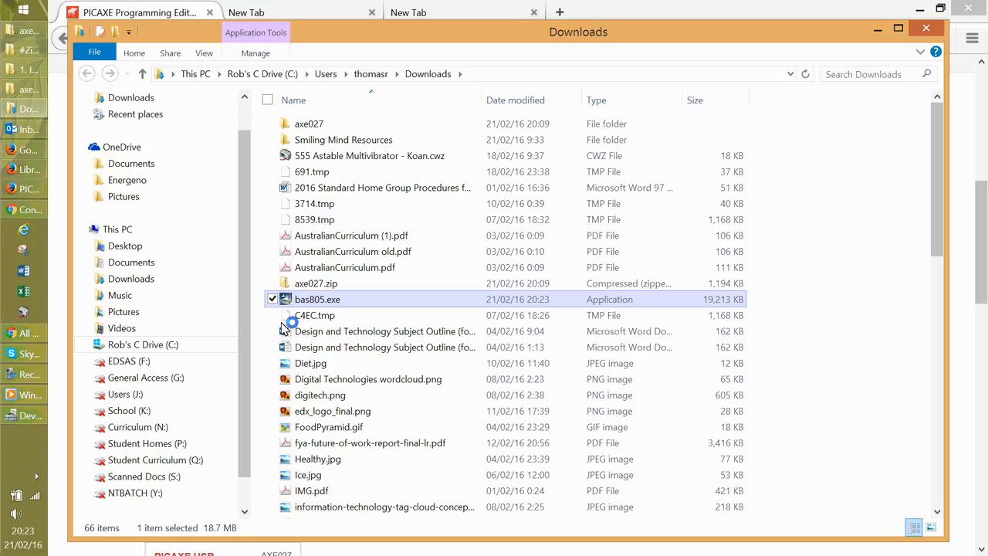
{"action": "double_click", "coordinate": [316, 300]}
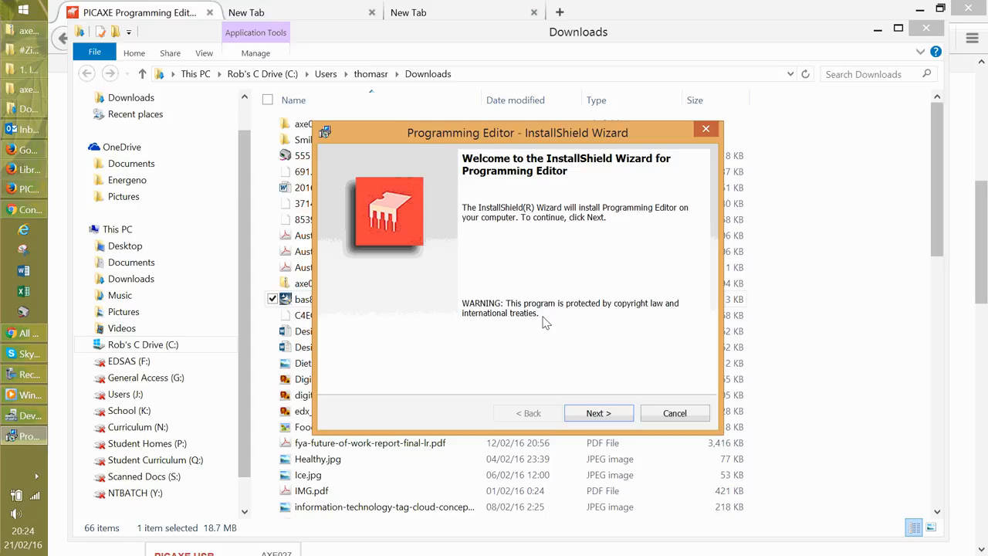
- Accept the Programming Editor license terms and continue to customer information
{"action": "left_click", "coordinate": [599, 414]}
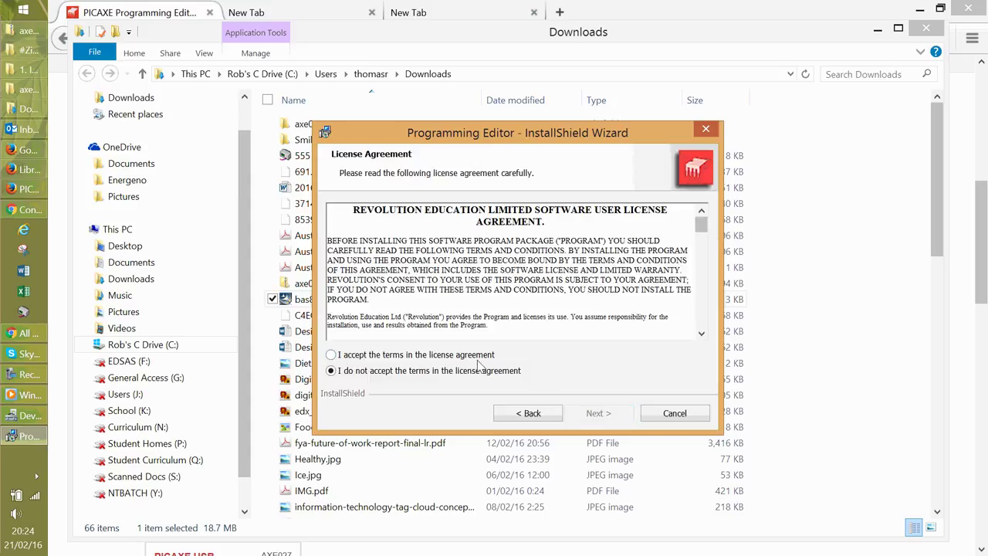
{"action": "left_click", "coordinate": [331, 353]}
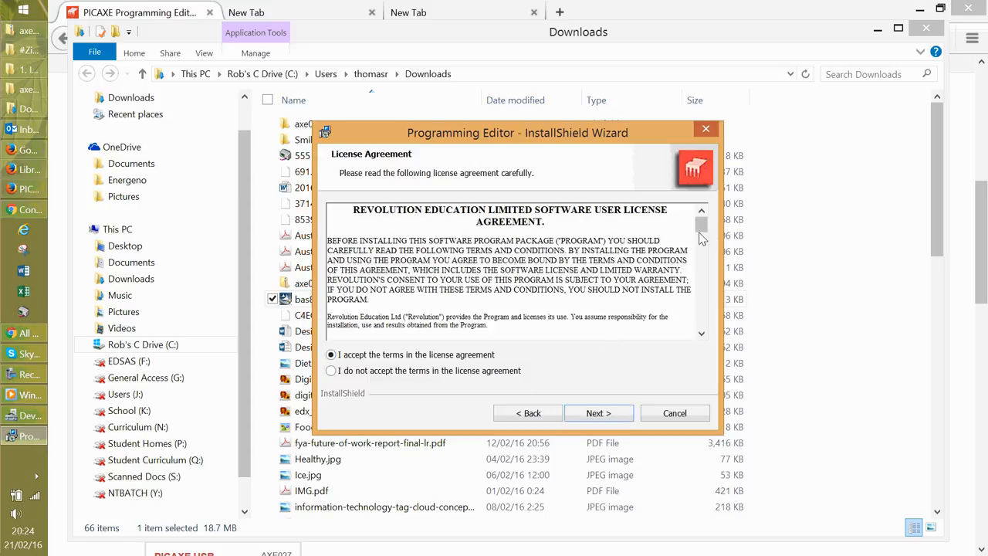
{"action": "scroll", "scroll_direction": "down", "scroll_amount": 3}
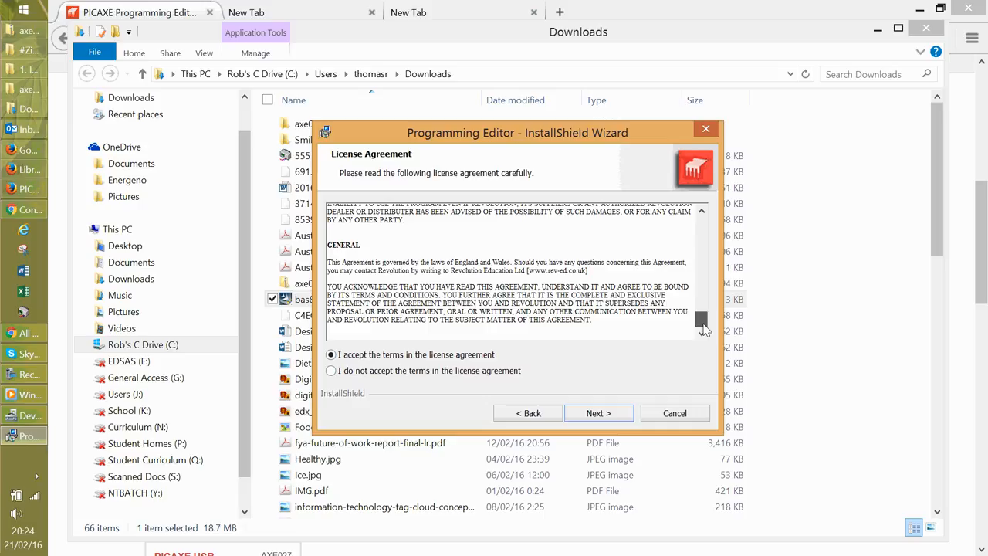
{"action": "left_click", "coordinate": [599, 414]}
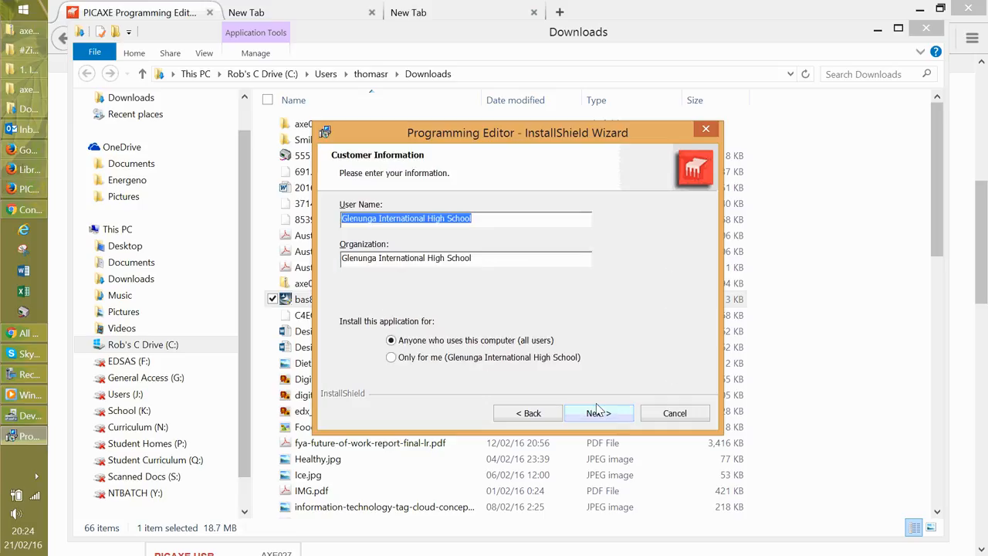
{"action": "mouse_move", "coordinate": [577, 363]}
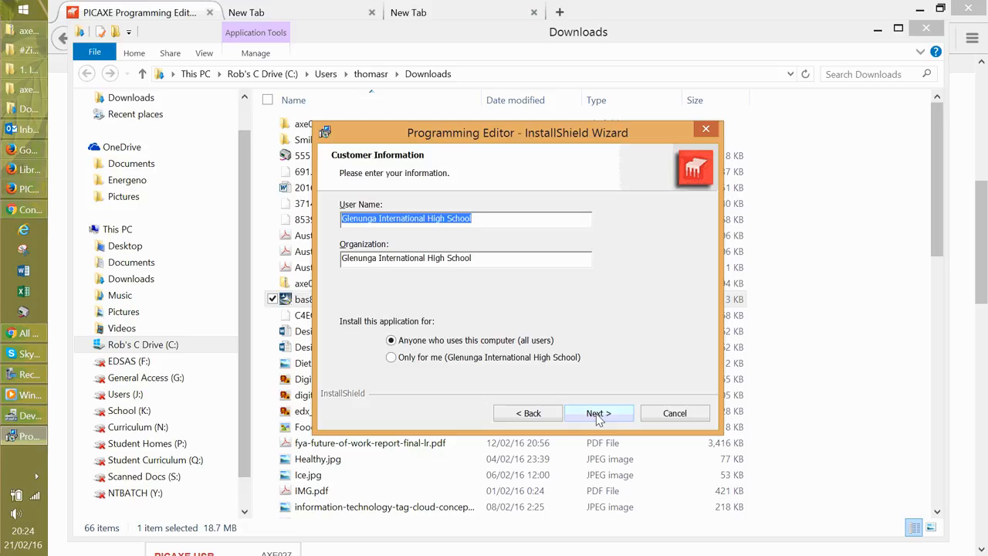
- Keep the default user details and install folder, then start the installation
{"action": "left_click", "coordinate": [600, 414]}
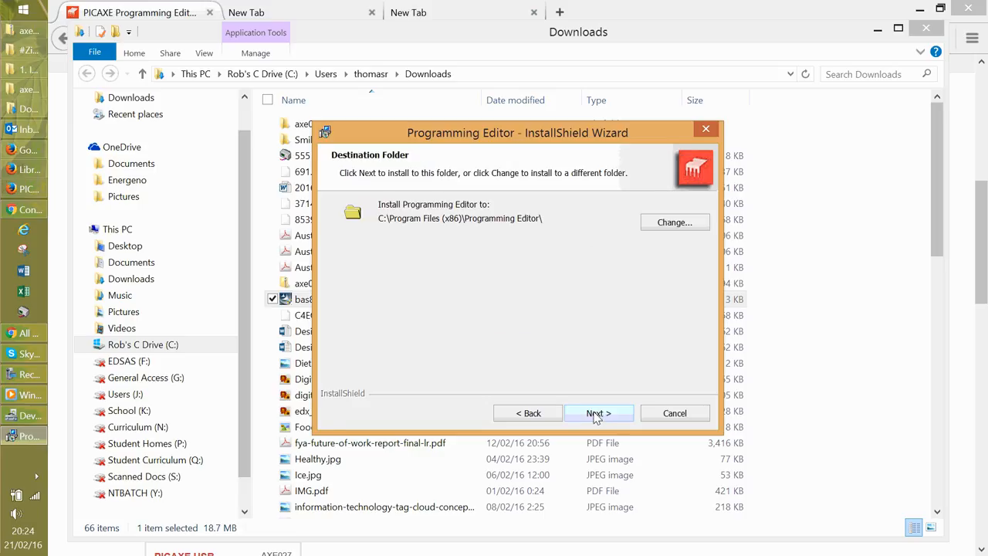
{"action": "mouse_move", "coordinate": [429, 232]}
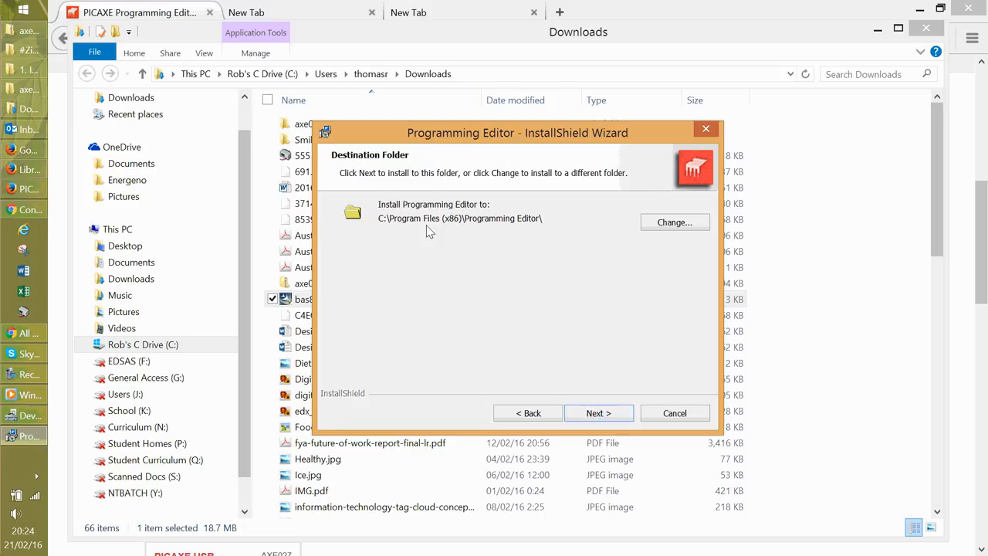
{"action": "mouse_move", "coordinate": [457, 233]}
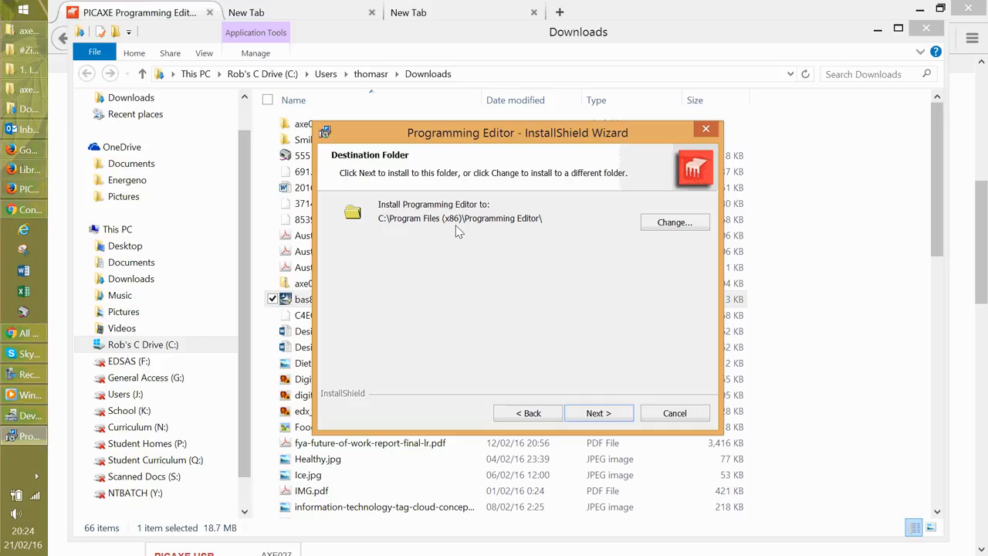
{"action": "mouse_move", "coordinate": [531, 311]}
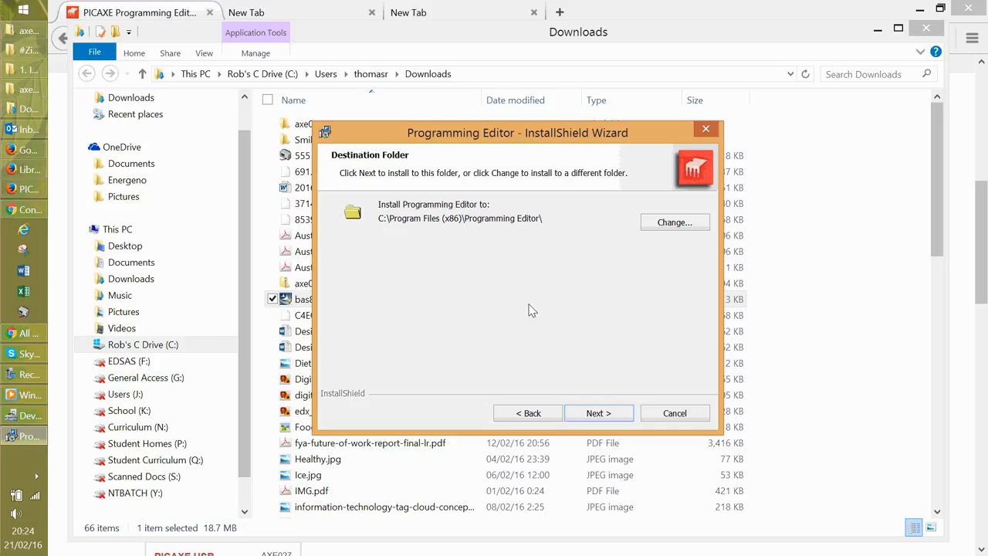
{"action": "mouse_move", "coordinate": [599, 414]}
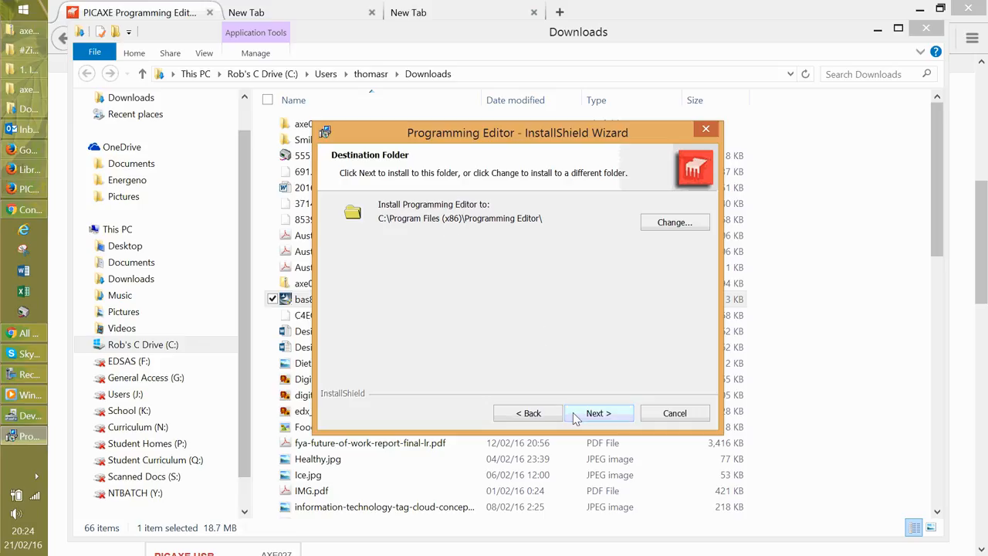
{"action": "left_click", "coordinate": [599, 414]}
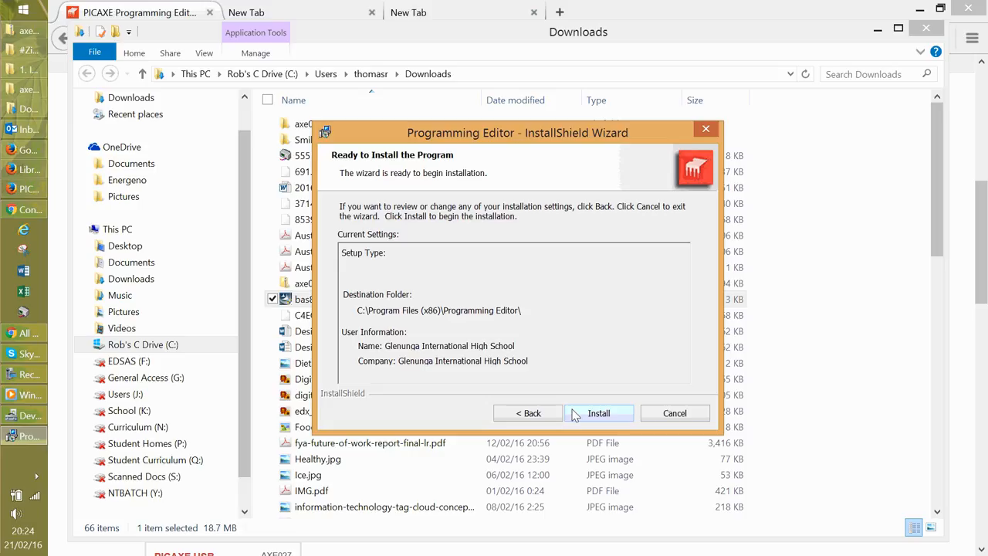
{"action": "left_click", "coordinate": [599, 414]}
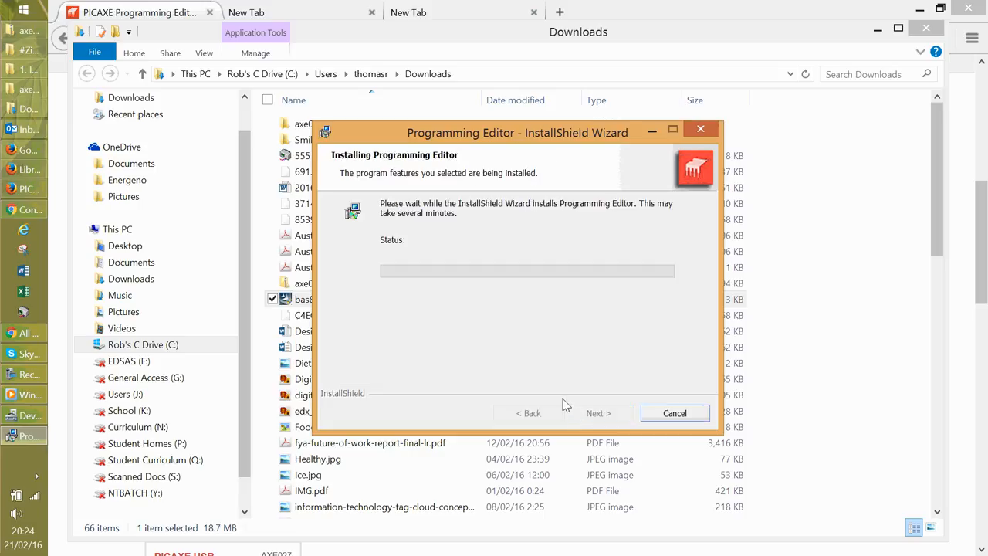
{"action": "mouse_move", "coordinate": [444, 296]}
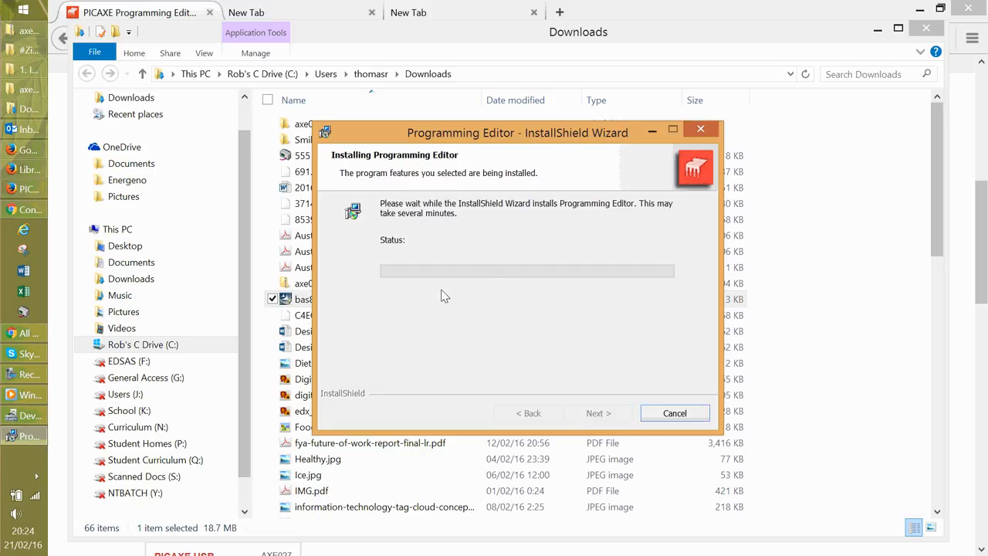
{"action": "mouse_move", "coordinate": [437, 302]}
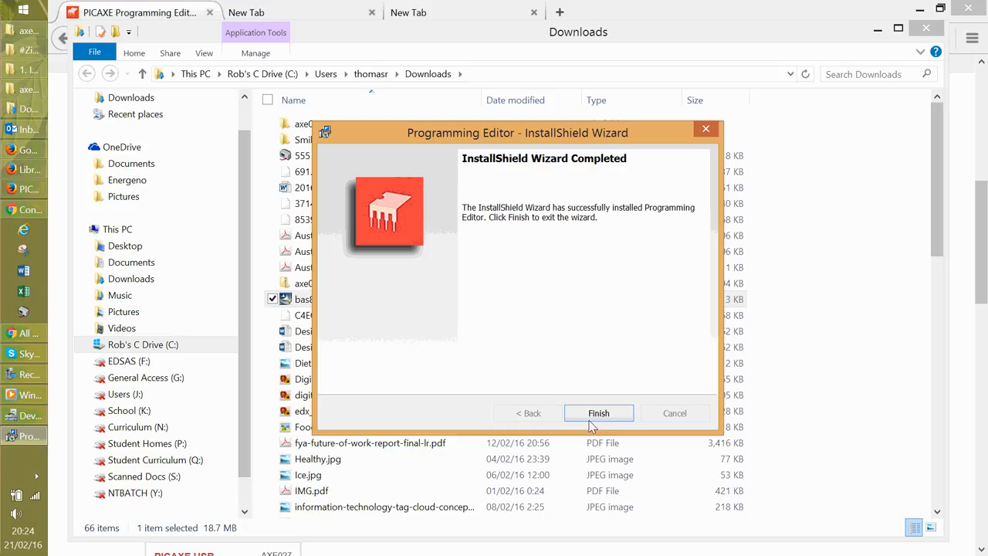
- Finish the InstallShield Wizard once Programming Editor has installed
{"action": "left_click", "coordinate": [599, 414]}
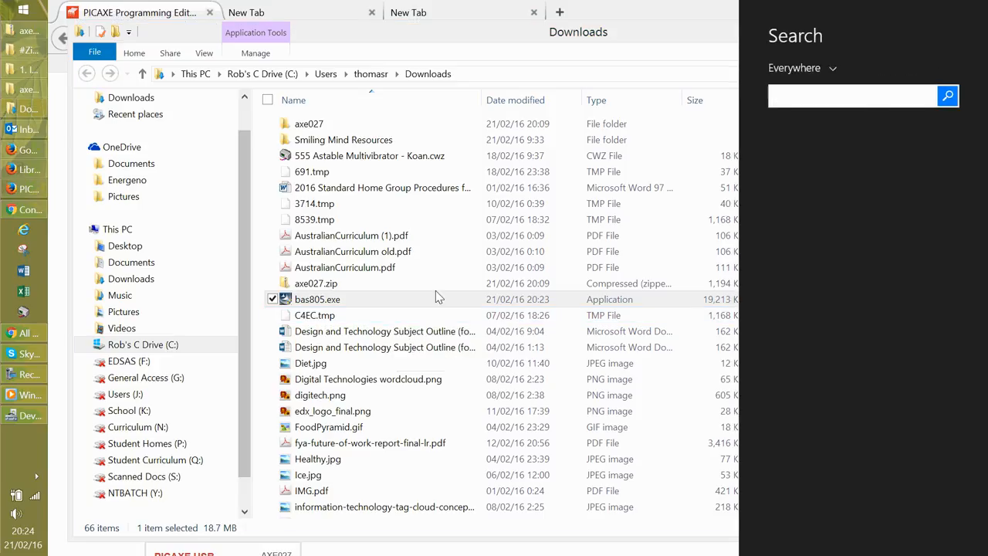
- Search Windows for PICAXE Programming Editor and launch it with a blank Untitled:1 program
{"action": "type", "text": "piCAXE Programming Editor"}
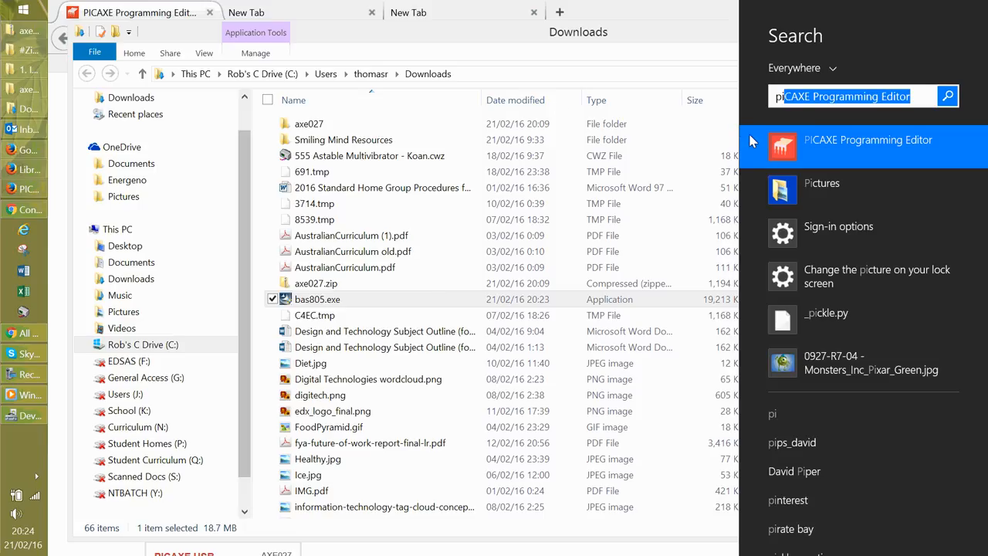
{"action": "mouse_move", "coordinate": [783, 146]}
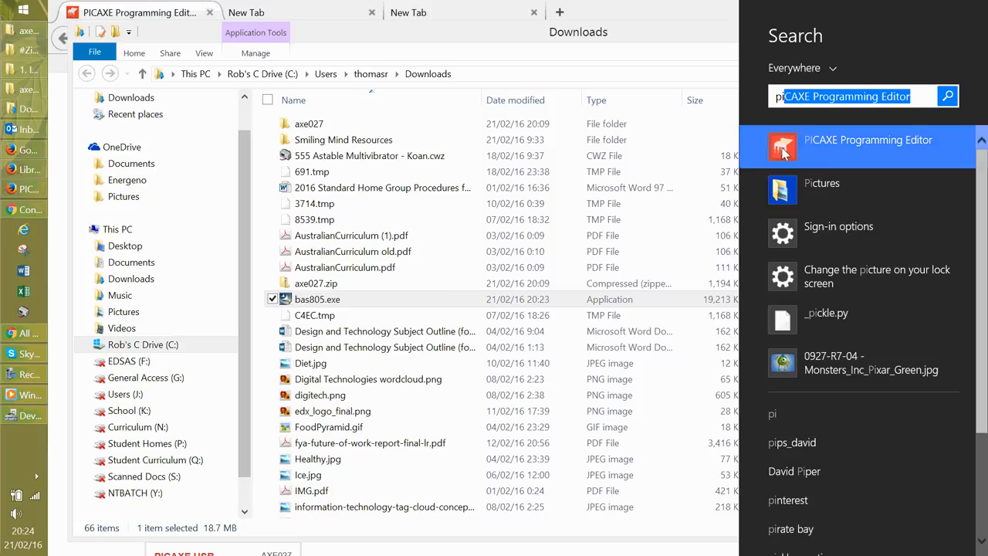
{"action": "left_click", "coordinate": [868, 139]}
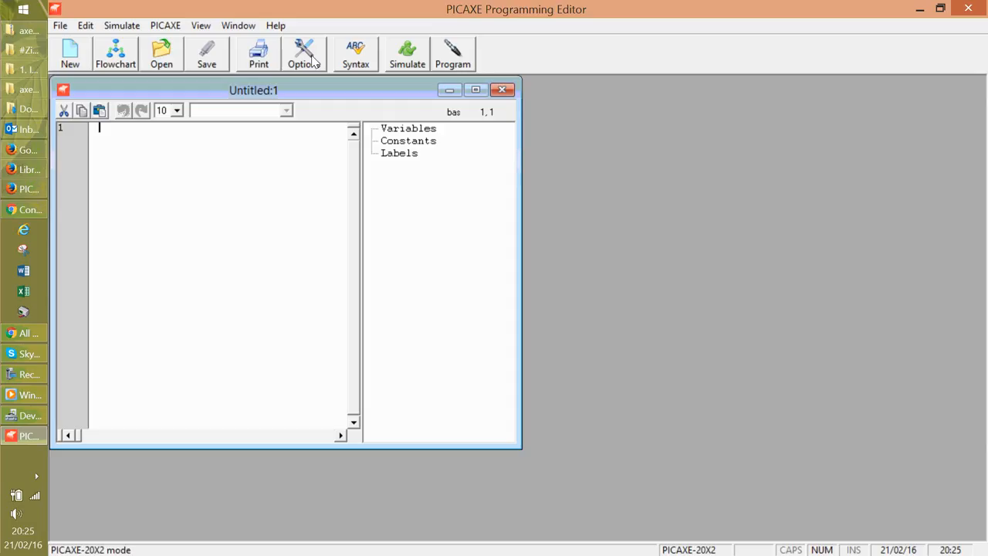
- In the Options dialog's Mode tab, choose PICAXE-08M2 as the chip mode
{"action": "left_click", "coordinate": [302, 52]}
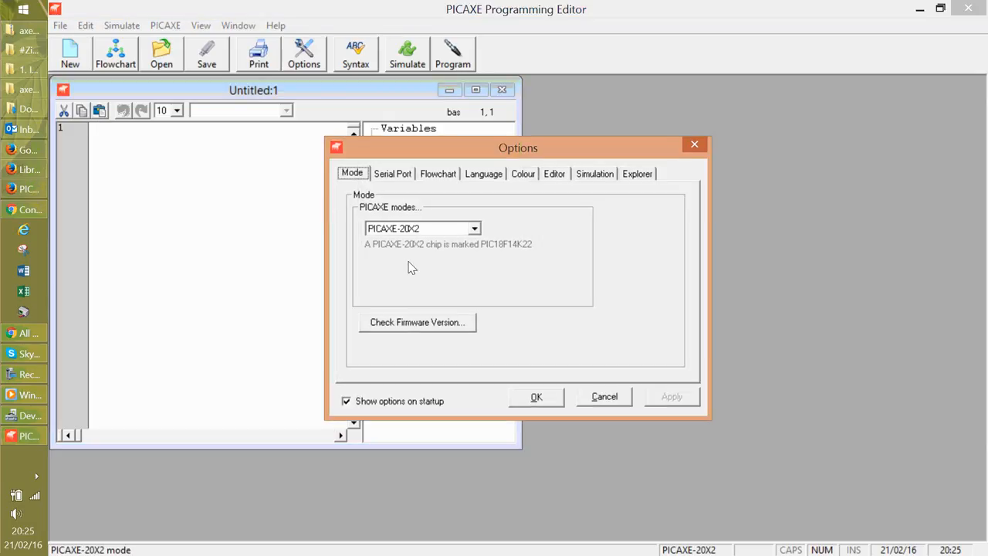
{"action": "left_click", "coordinate": [476, 228]}
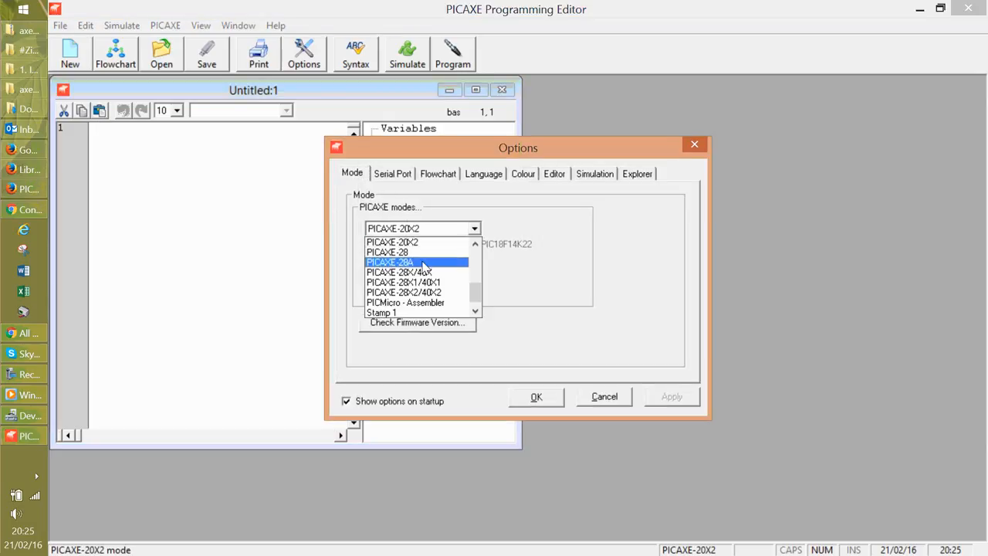
{"action": "scroll", "scroll_direction": "up", "scroll_amount": 3}
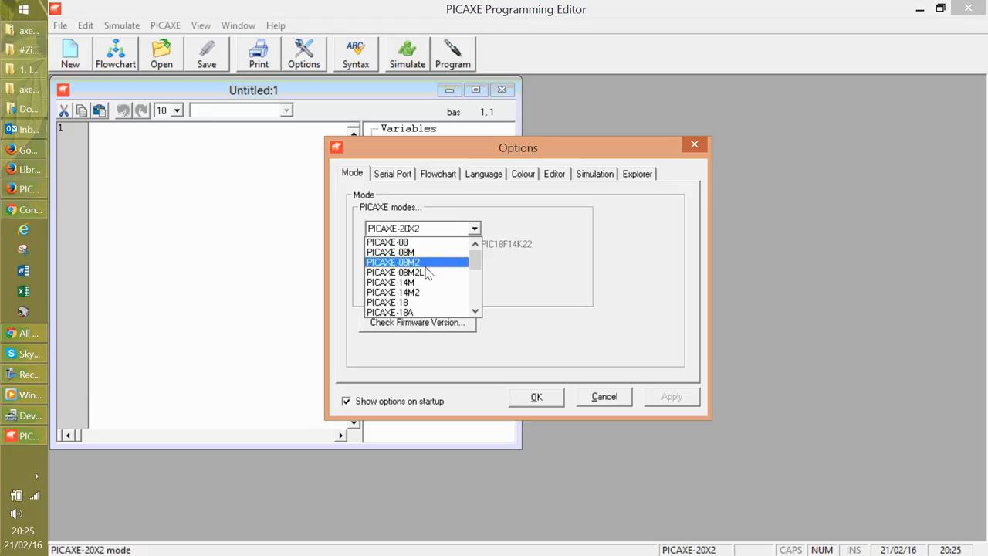
{"action": "left_click", "coordinate": [392, 263]}
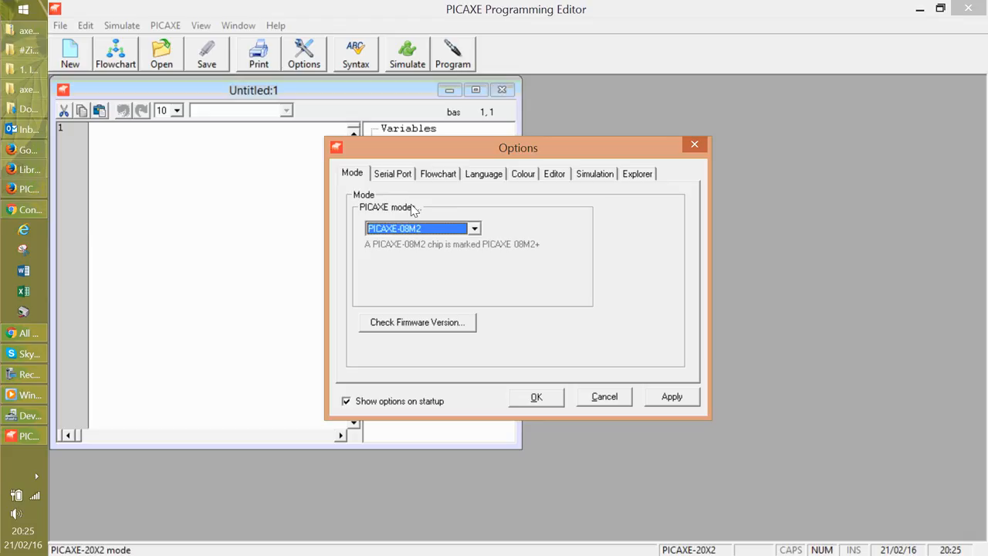
{"action": "mouse_move", "coordinate": [392, 173]}
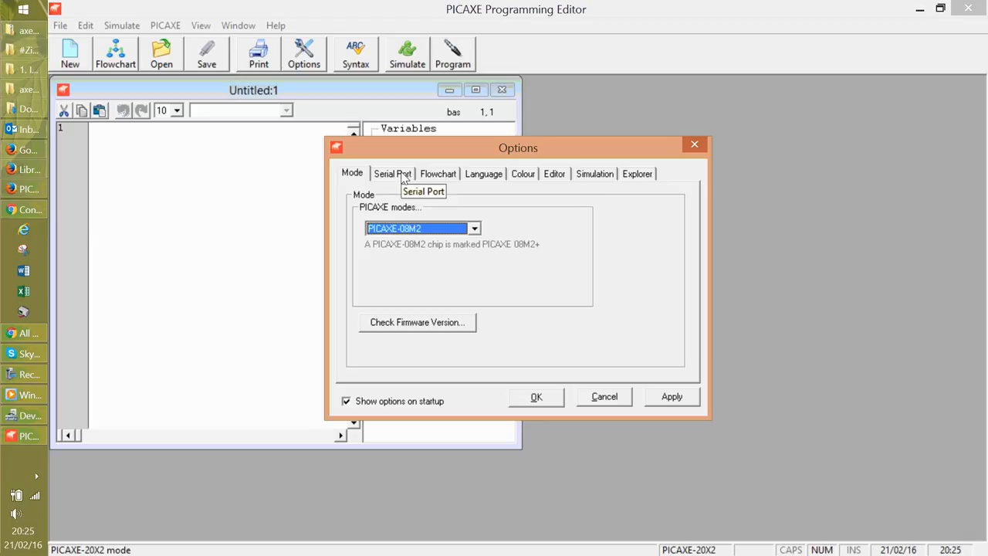
- Select COM 4 (Ready for use) on the Serial Port tab, then return to the Mode tab
{"action": "left_click", "coordinate": [392, 172]}
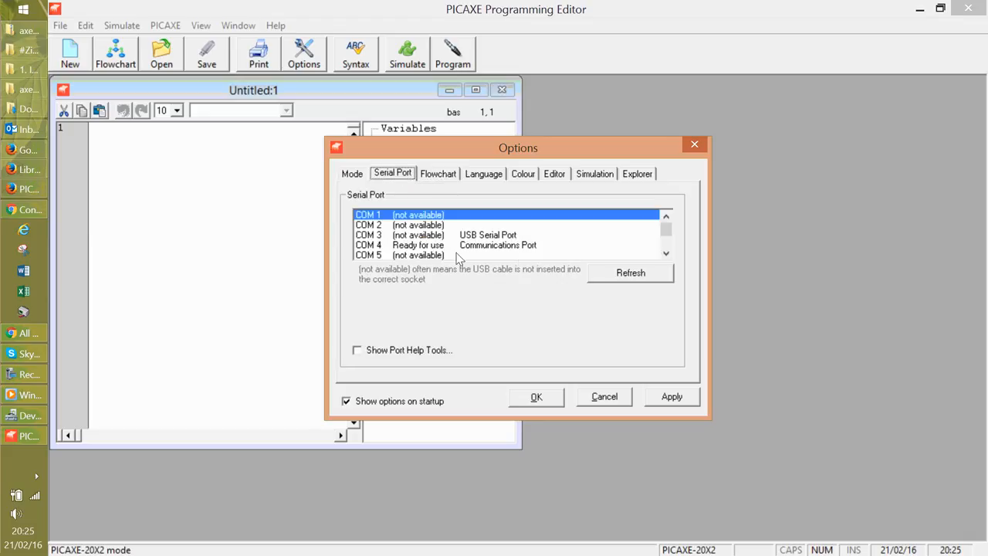
{"action": "mouse_move", "coordinate": [417, 246]}
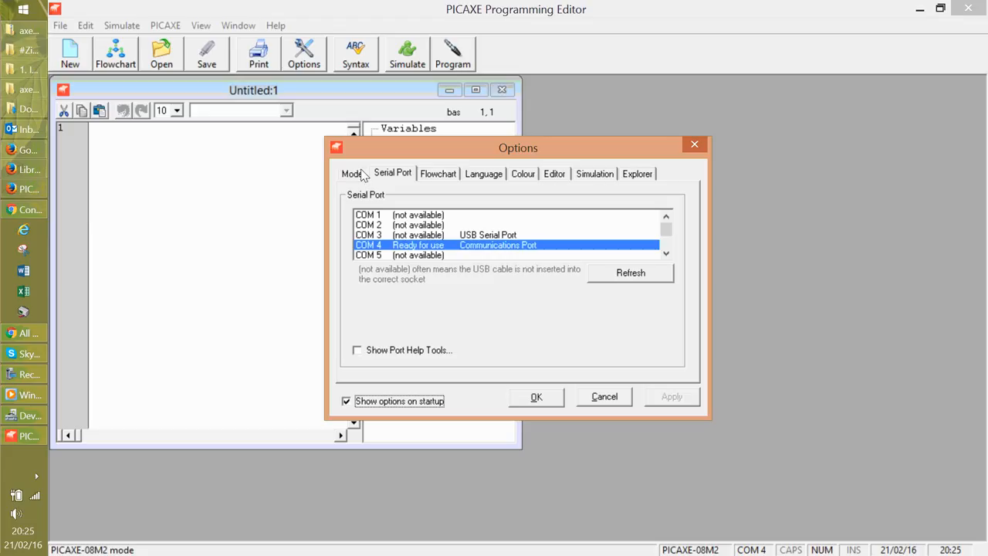
{"action": "left_click", "coordinate": [352, 173]}
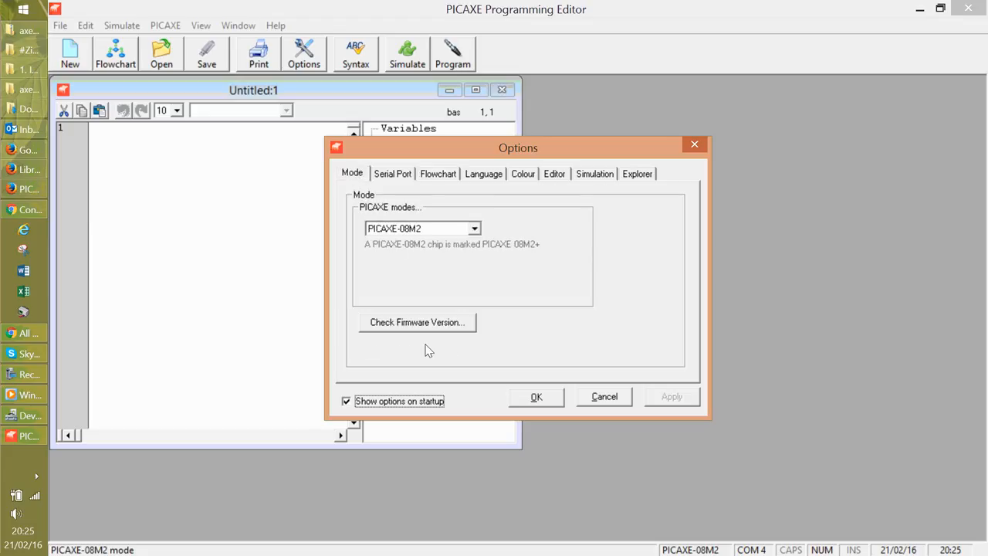
{"action": "mouse_move", "coordinate": [432, 334]}
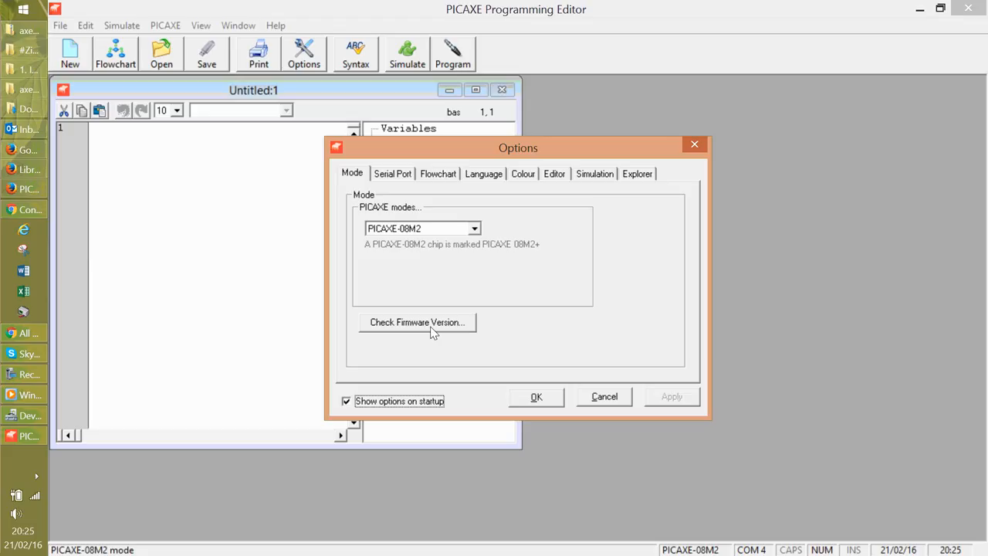
{"action": "mouse_move", "coordinate": [519, 330]}
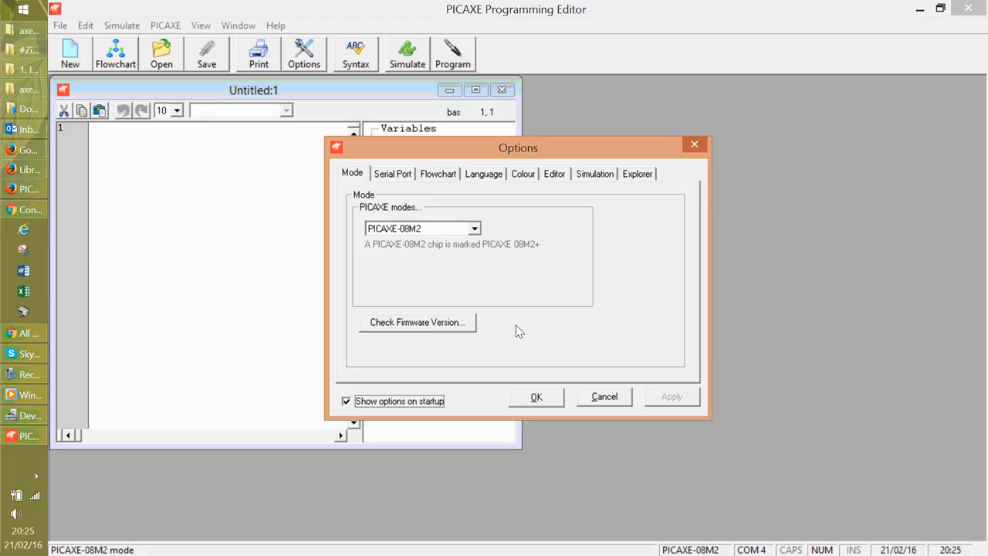
{"action": "mouse_move", "coordinate": [380, 260]}
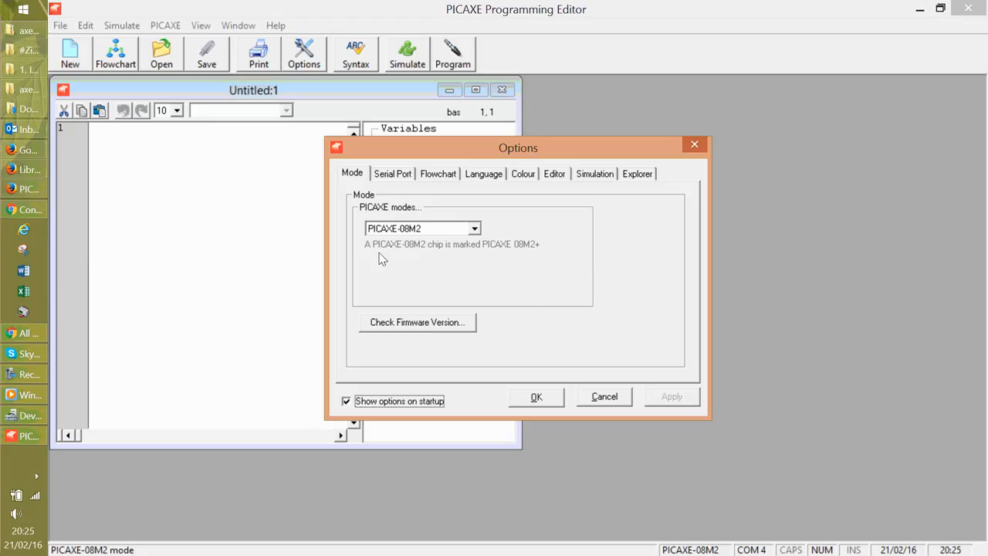
{"action": "mouse_move", "coordinate": [531, 250]}
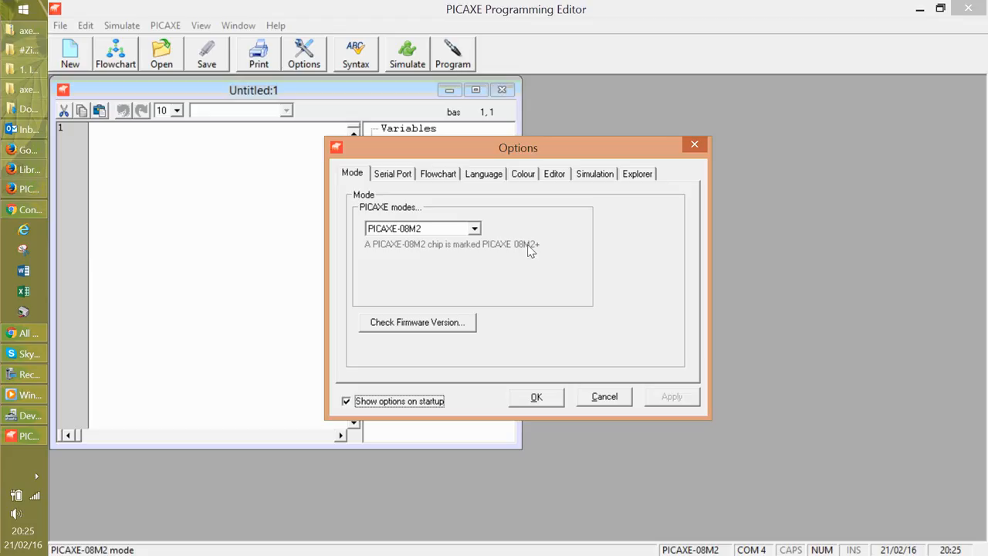
{"action": "mouse_move", "coordinate": [475, 235]}
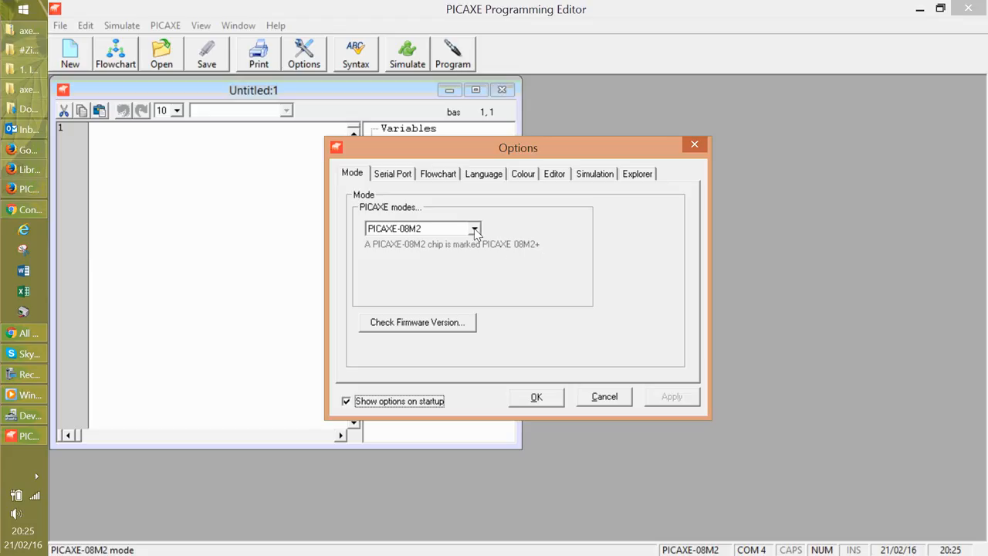
{"action": "left_click", "coordinate": [475, 229]}
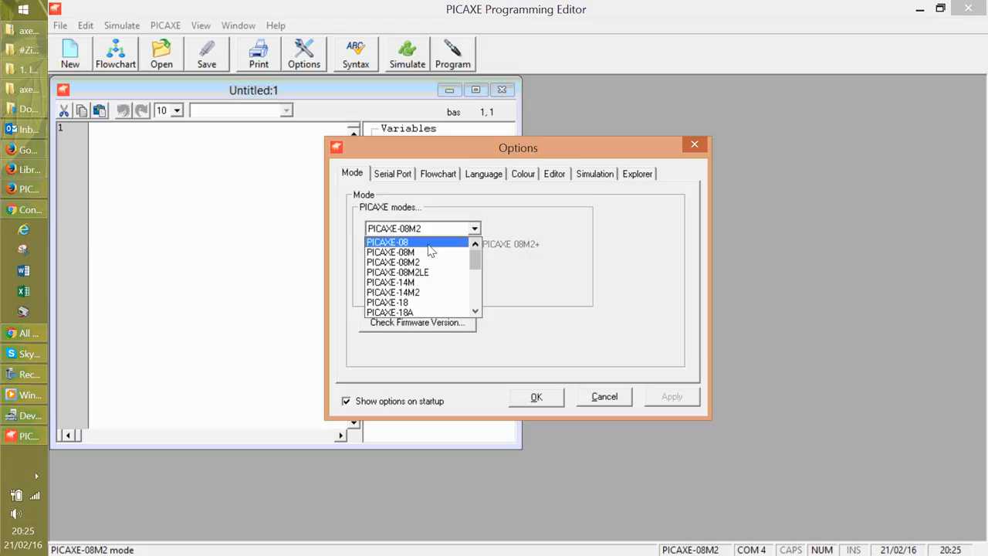
- Select PICAXE-08 (discontinued 12F629 chip) as the mode, replacing PICAXE-08M2
{"action": "left_click", "coordinate": [388, 241]}
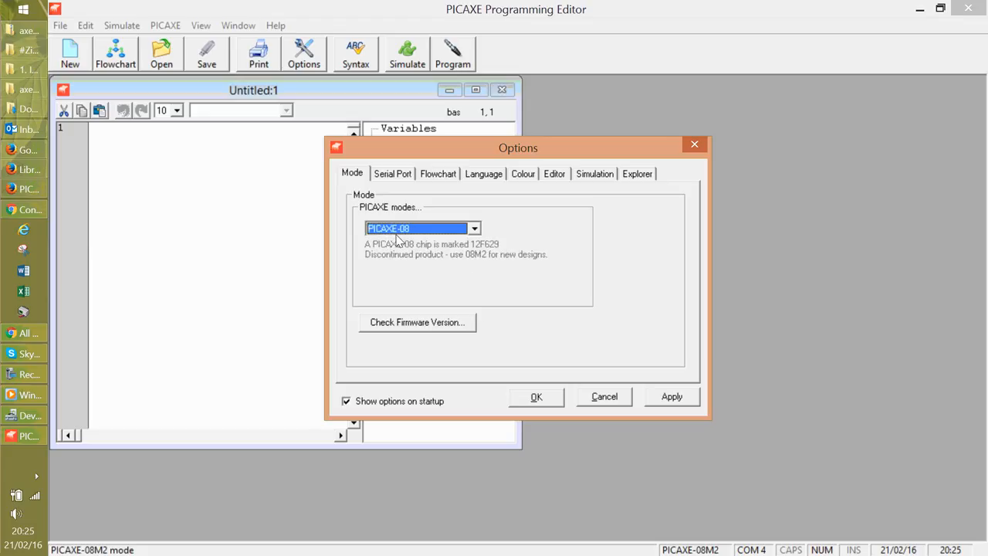
{"action": "mouse_move", "coordinate": [466, 245]}
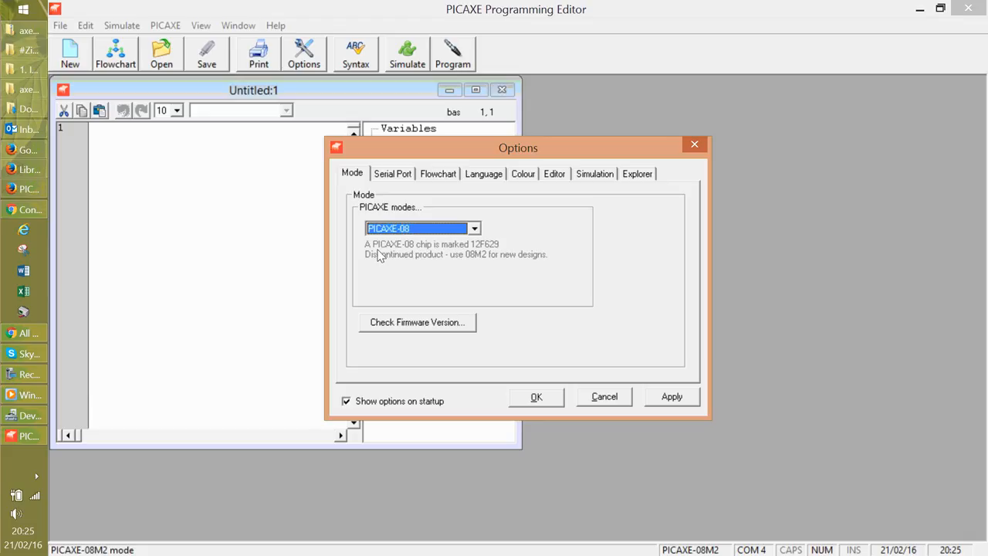
{"action": "mouse_move", "coordinate": [408, 264]}
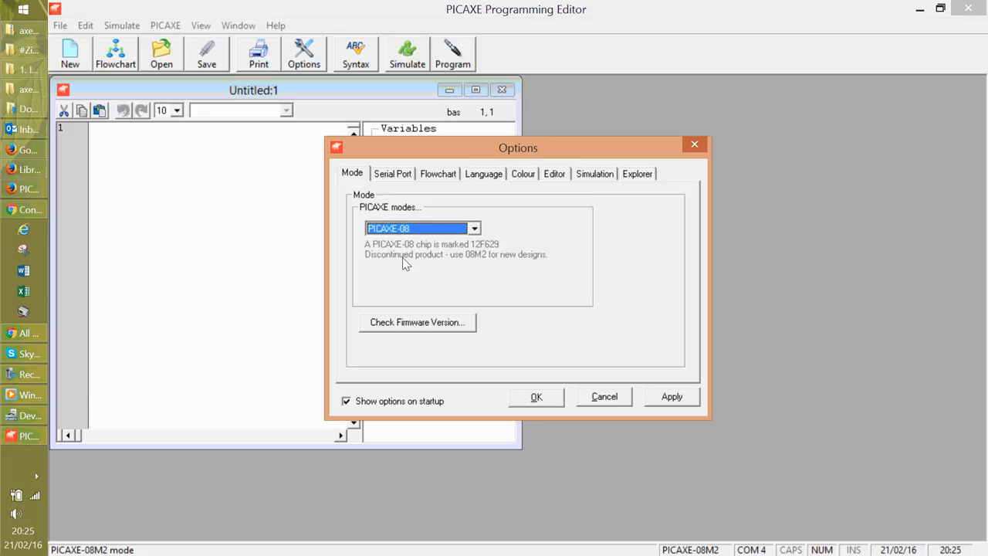
{"action": "mouse_move", "coordinate": [456, 265]}
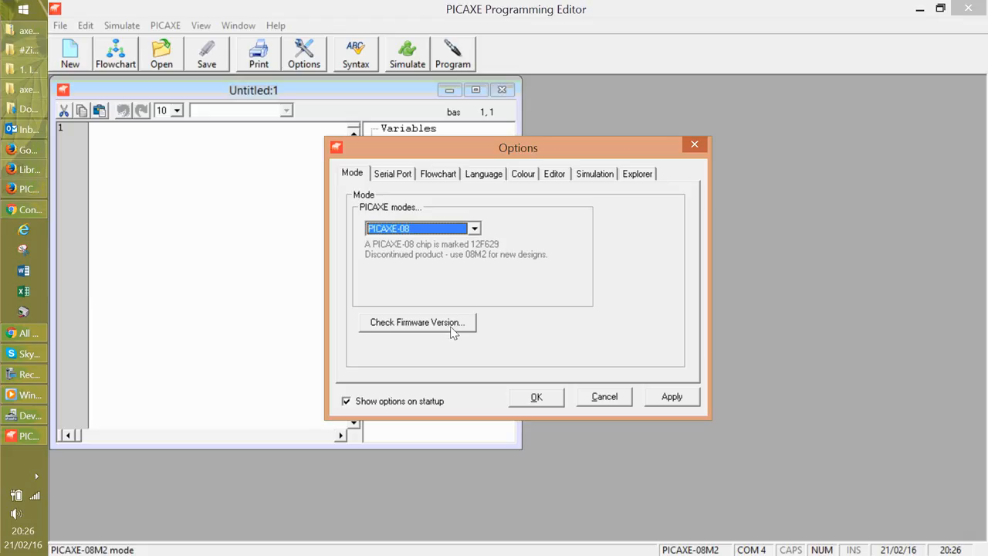
{"action": "mouse_move", "coordinate": [658, 405]}
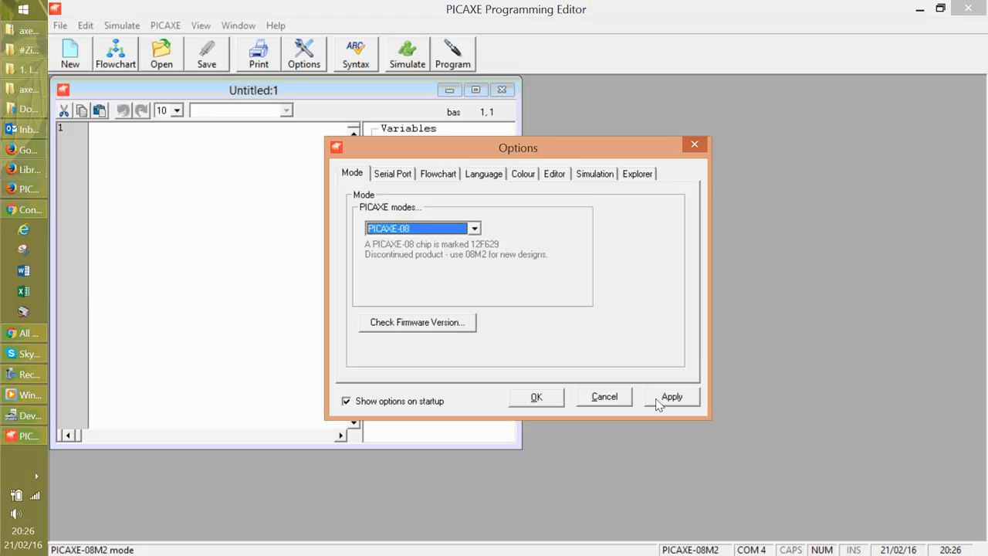
{"action": "mouse_move", "coordinate": [537, 401]}
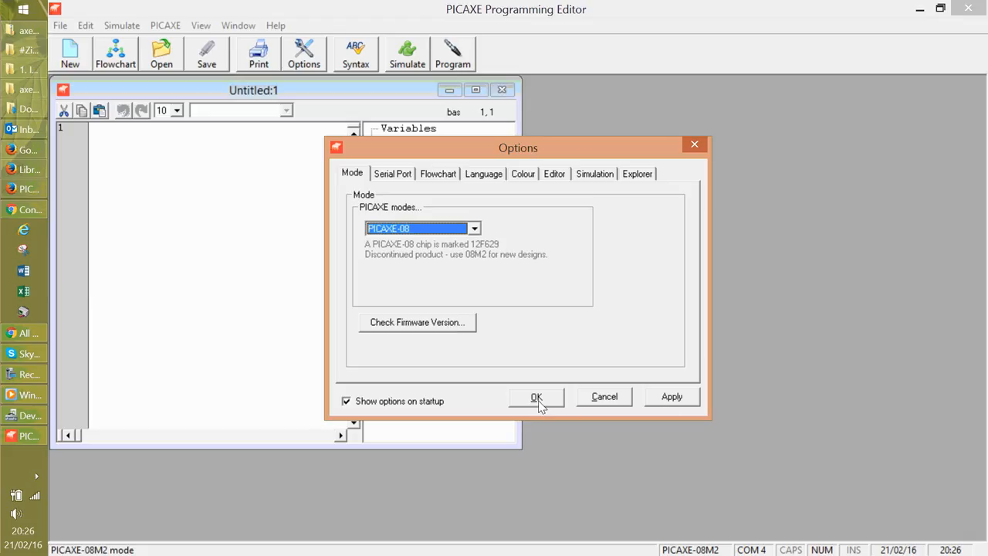